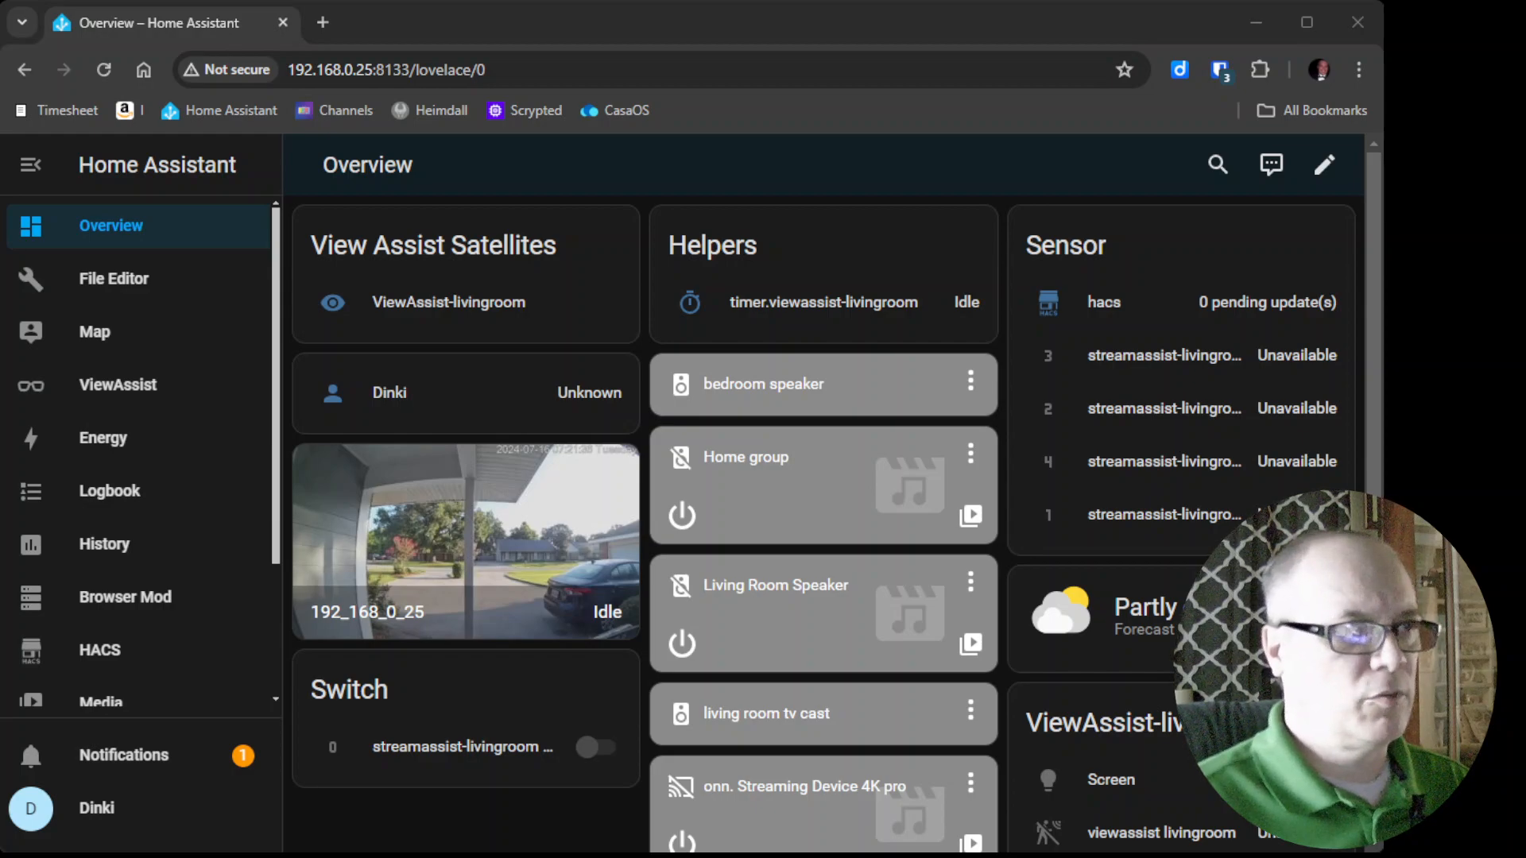
- Find the pyscript repository in HACS Explore & Download by searching 'py'
click(97, 650)
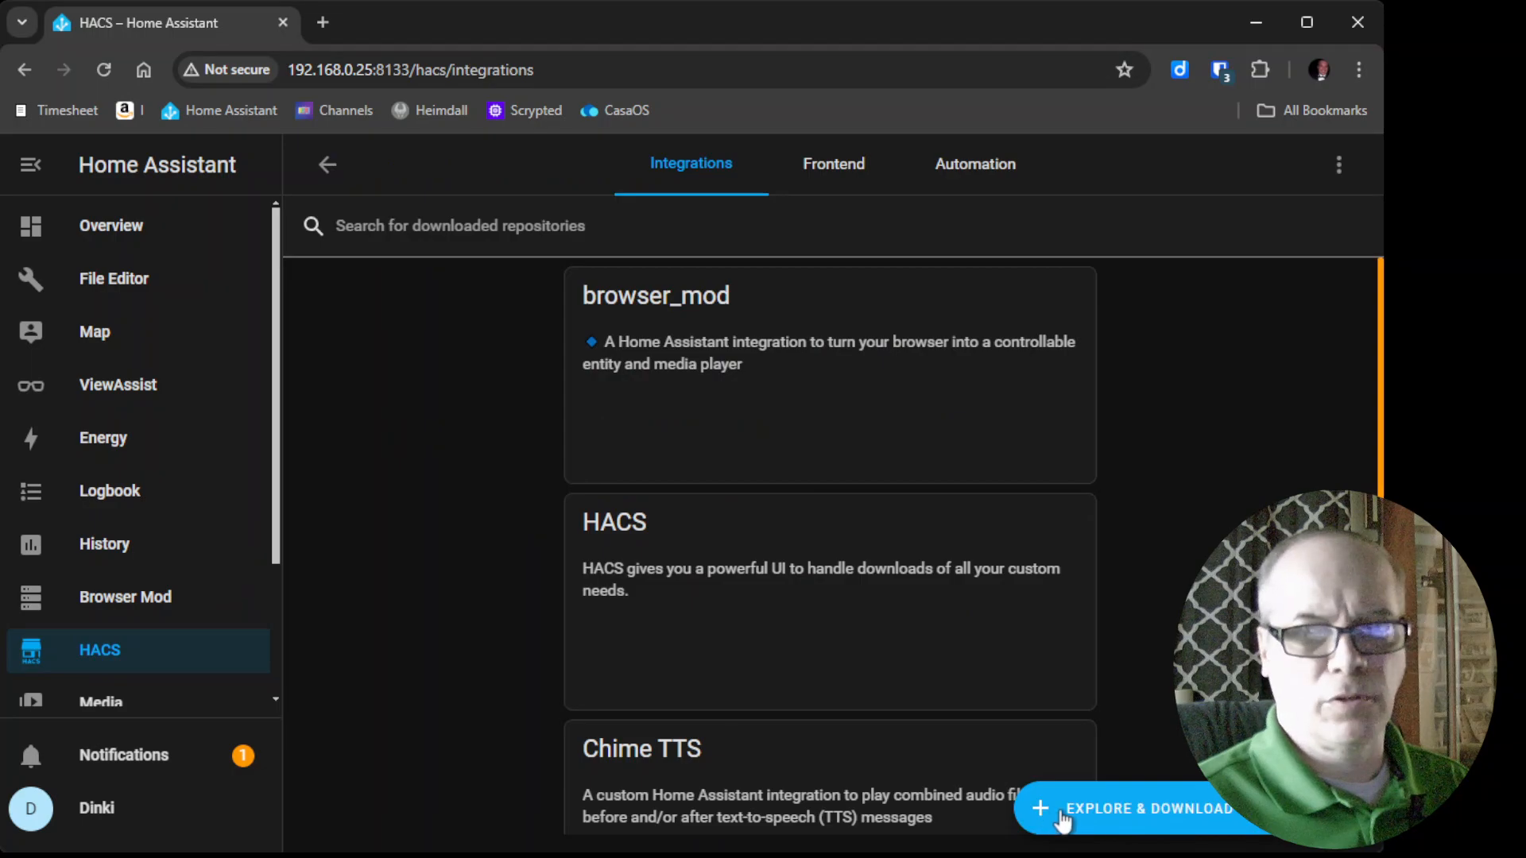
click(1148, 809)
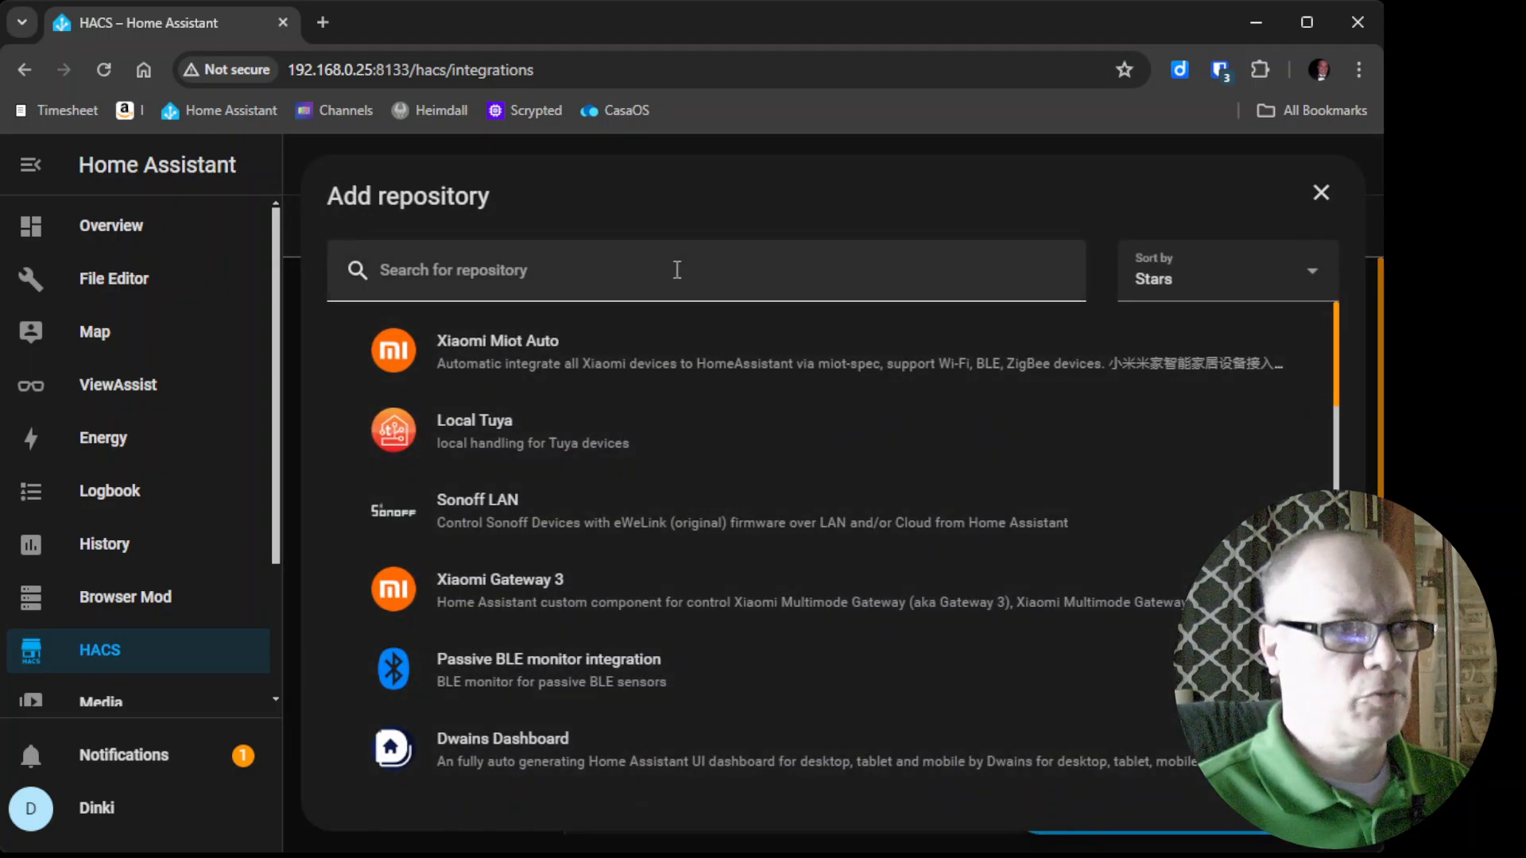
text(pys)
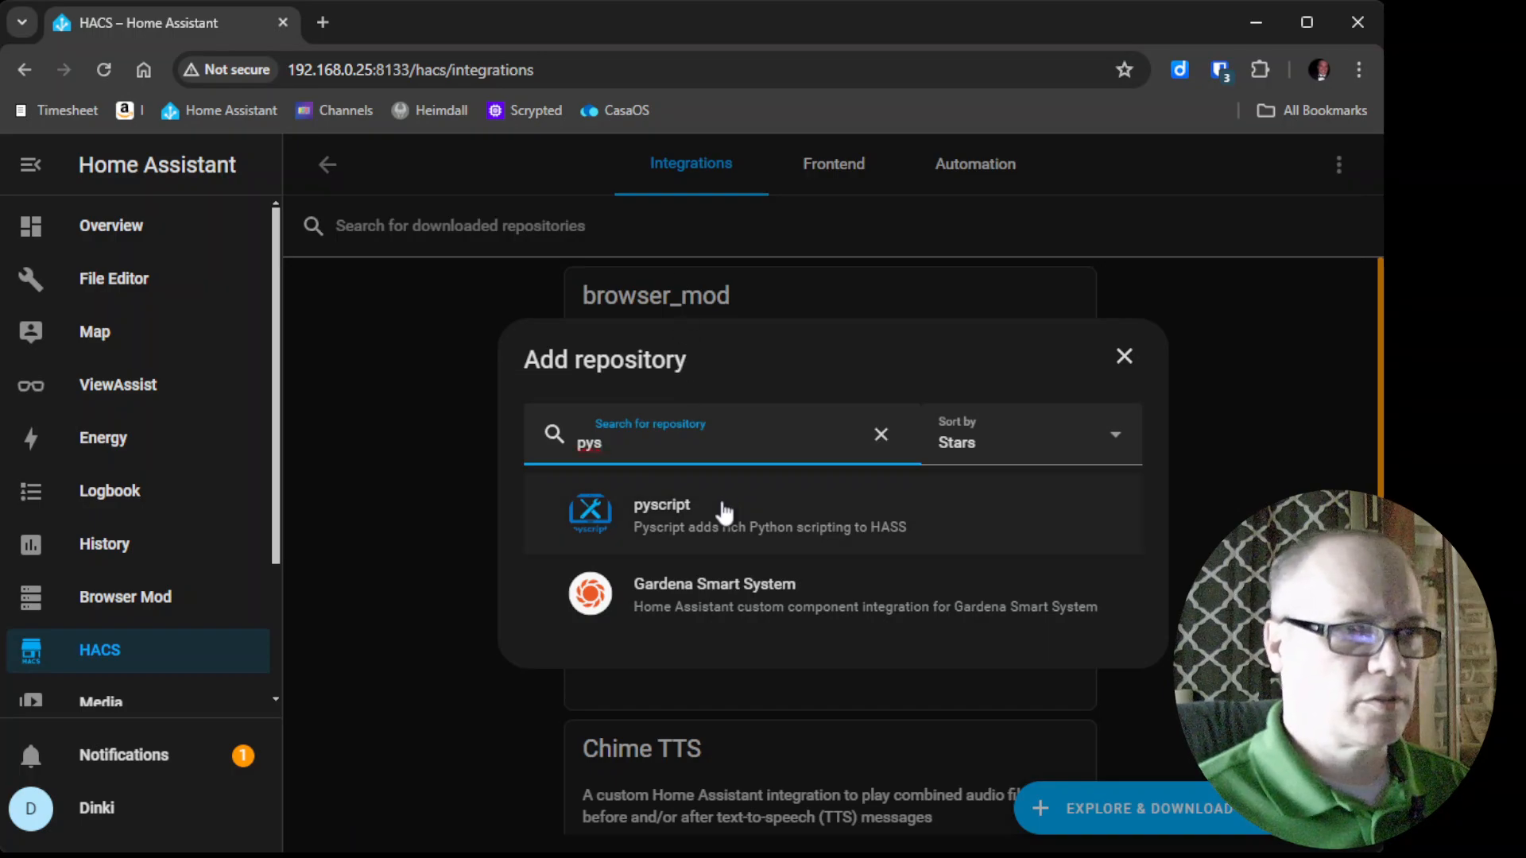
click(662, 515)
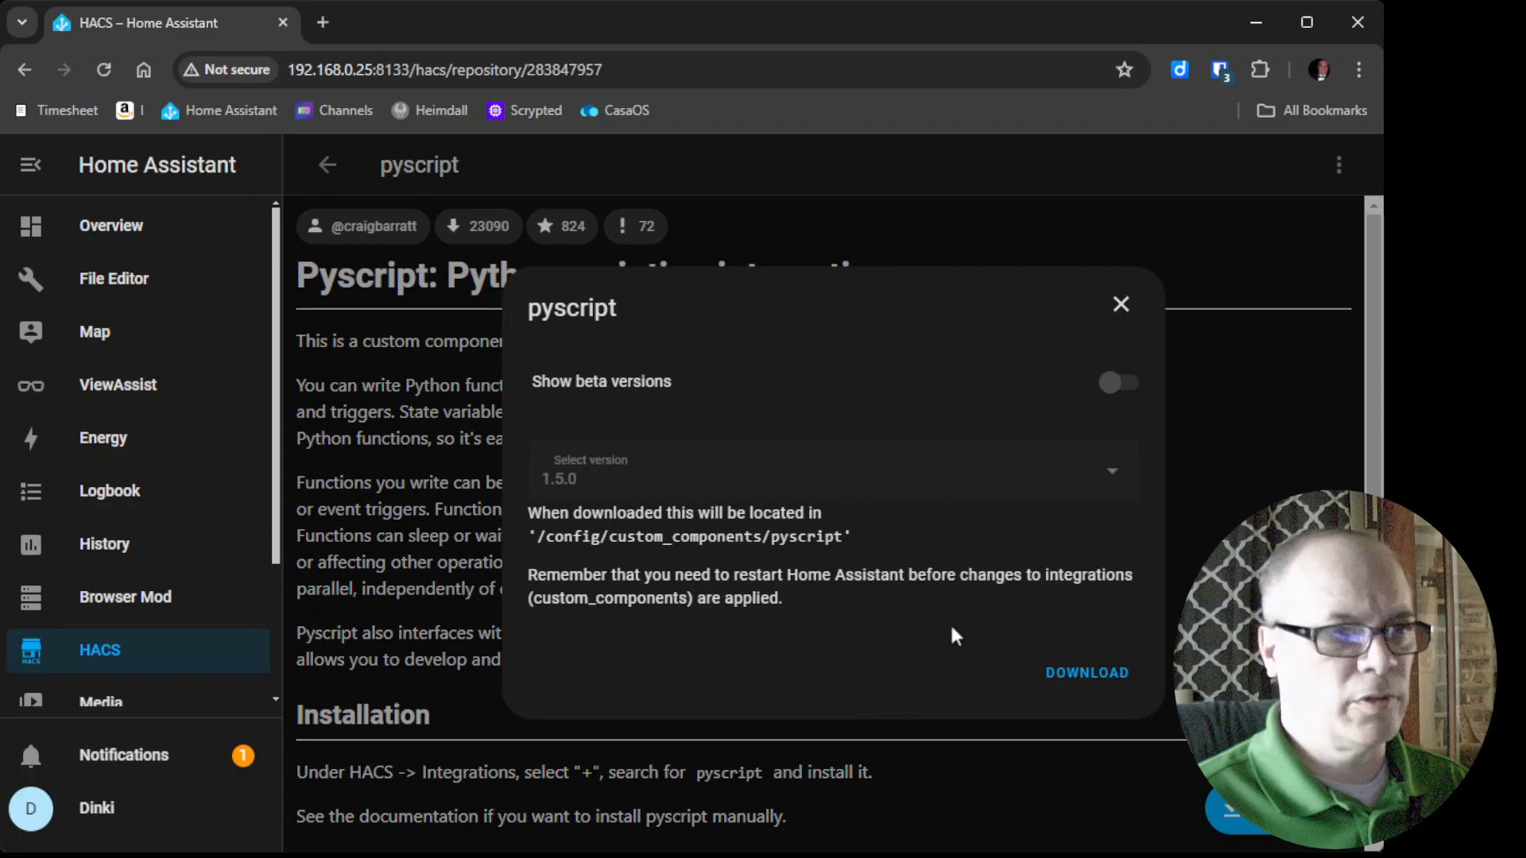
- Download pyscript version 1.5.0 via HACS and dismiss the dialog
click(1086, 672)
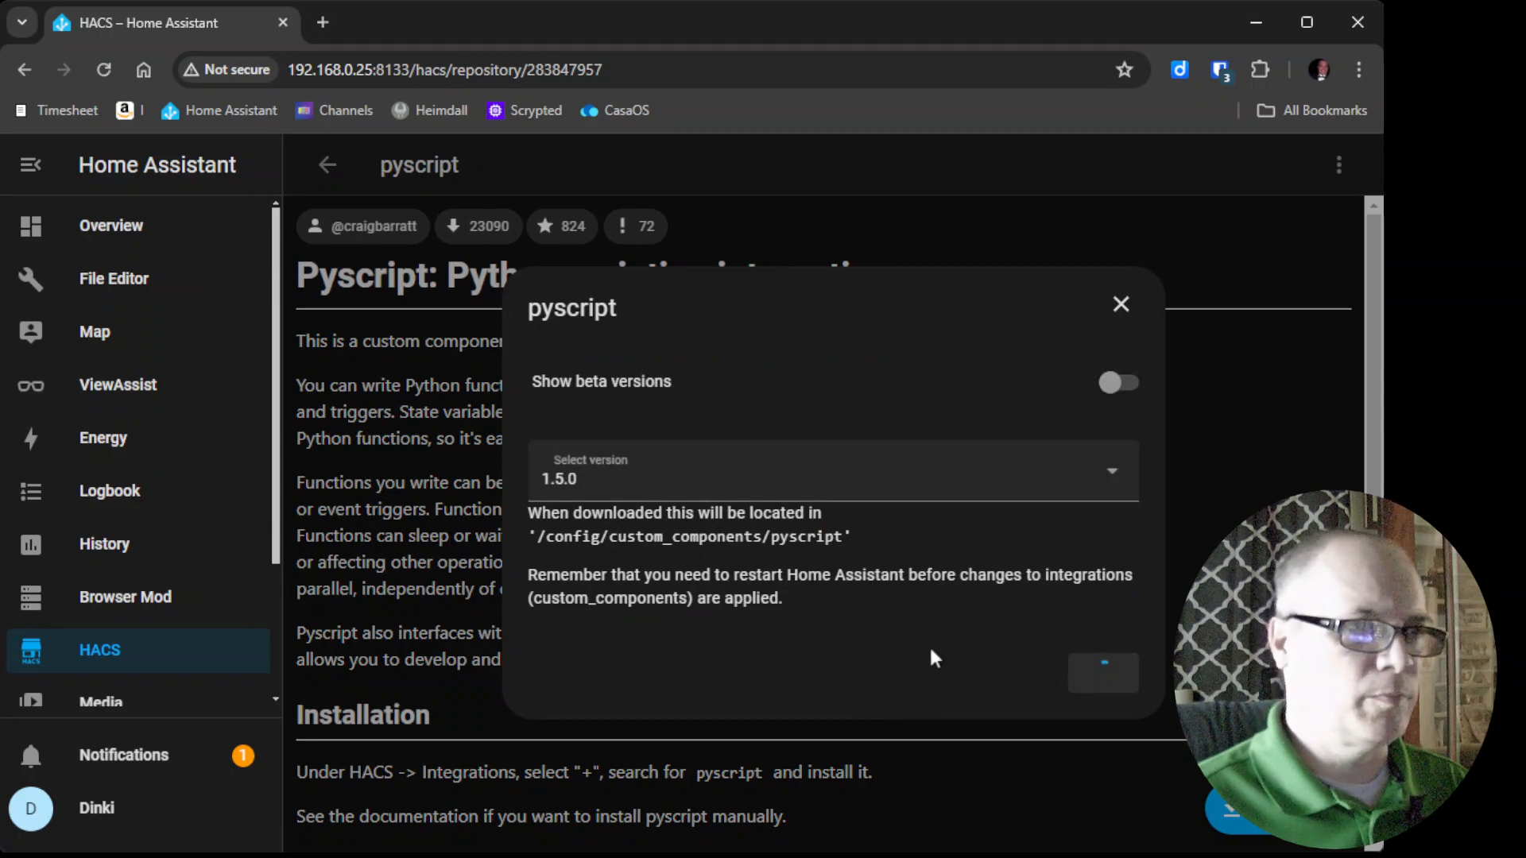
click(1121, 305)
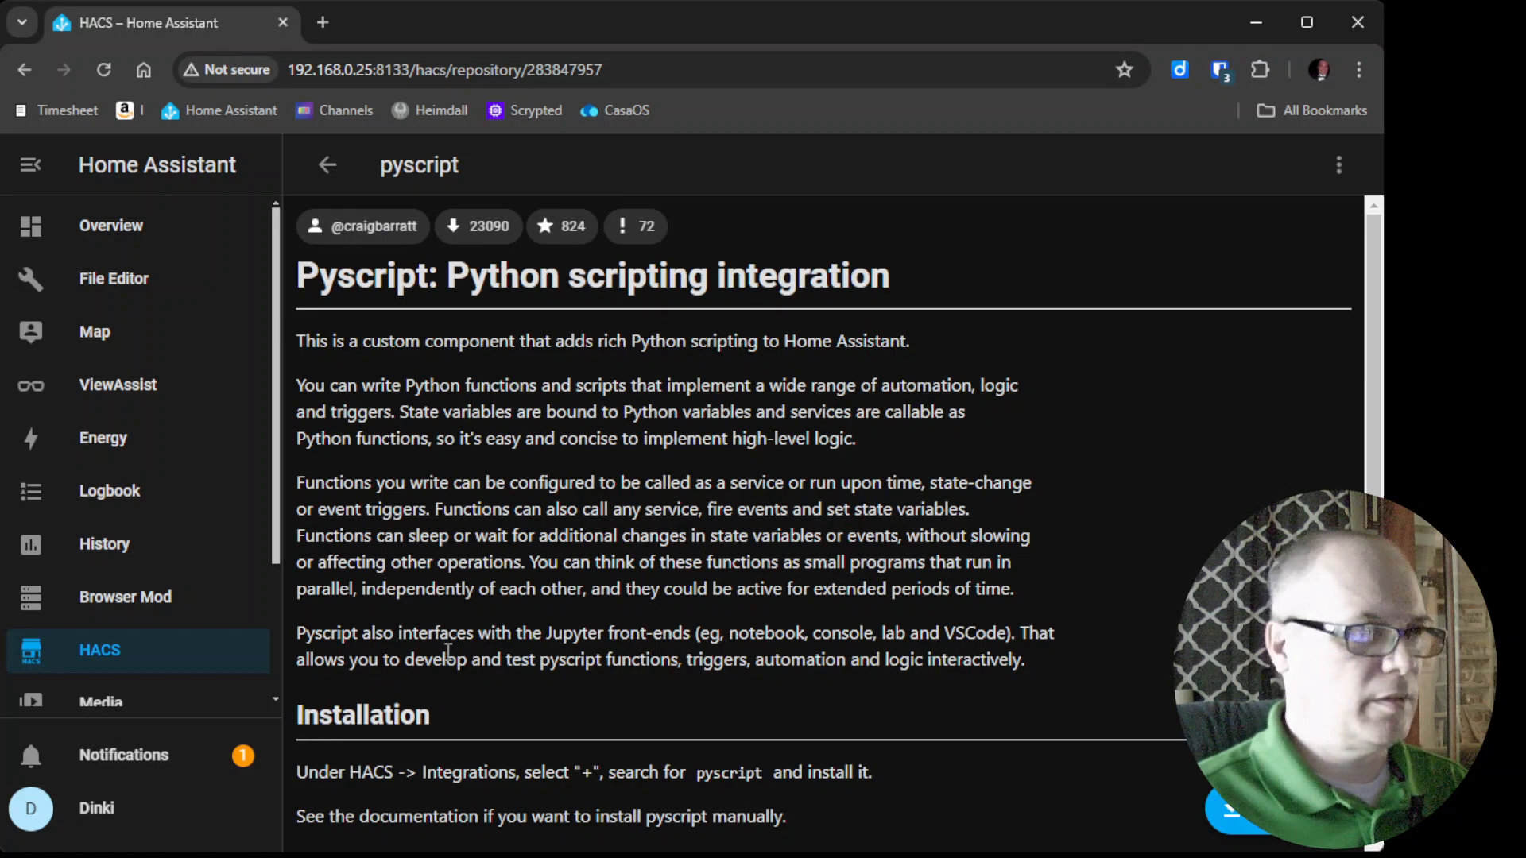
mouse_move(282, 601)
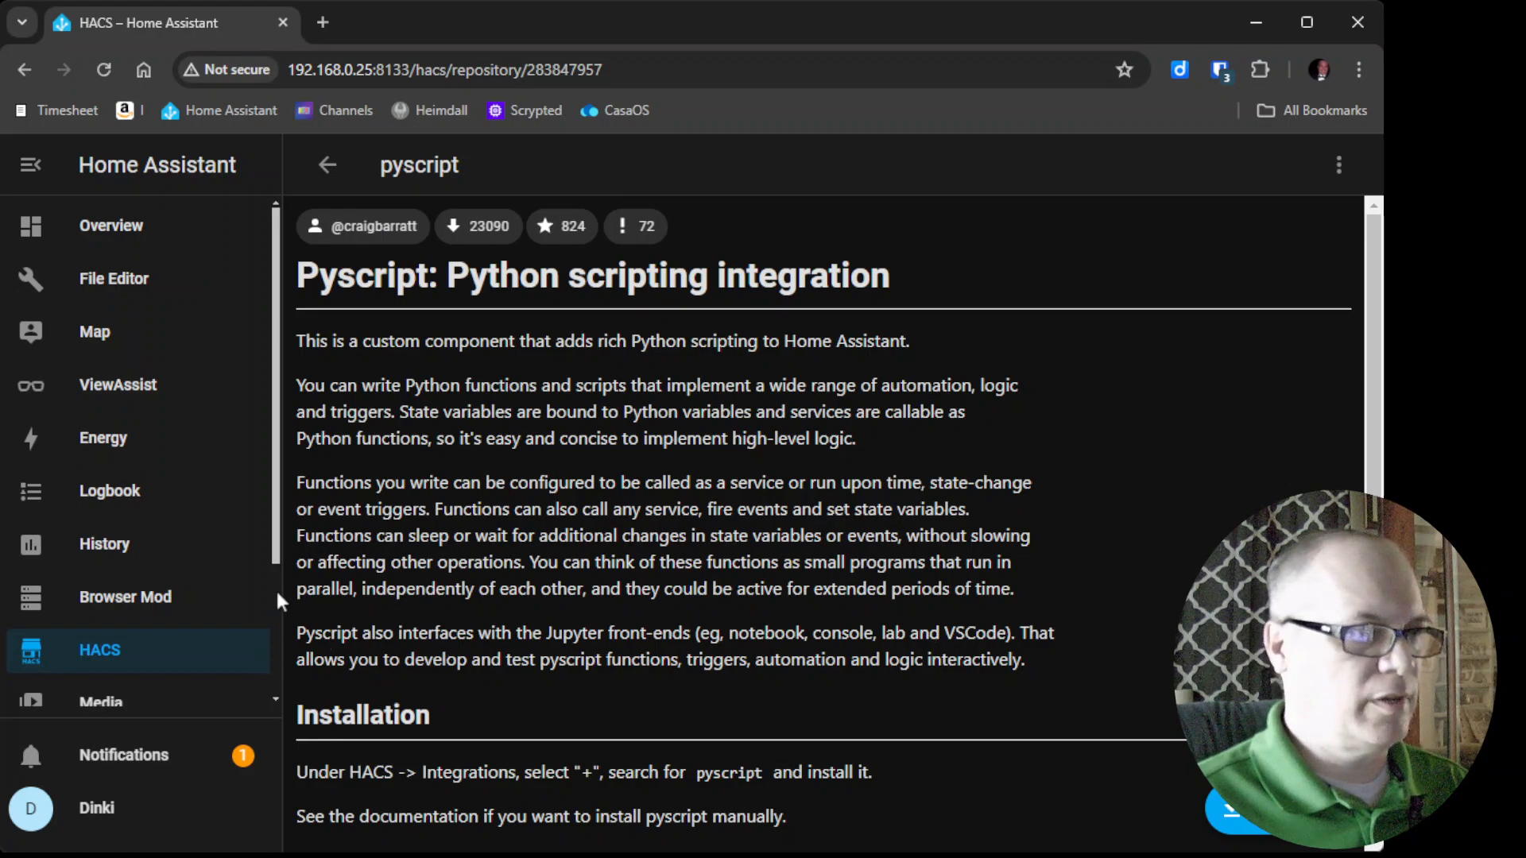
scroll(down, 3)
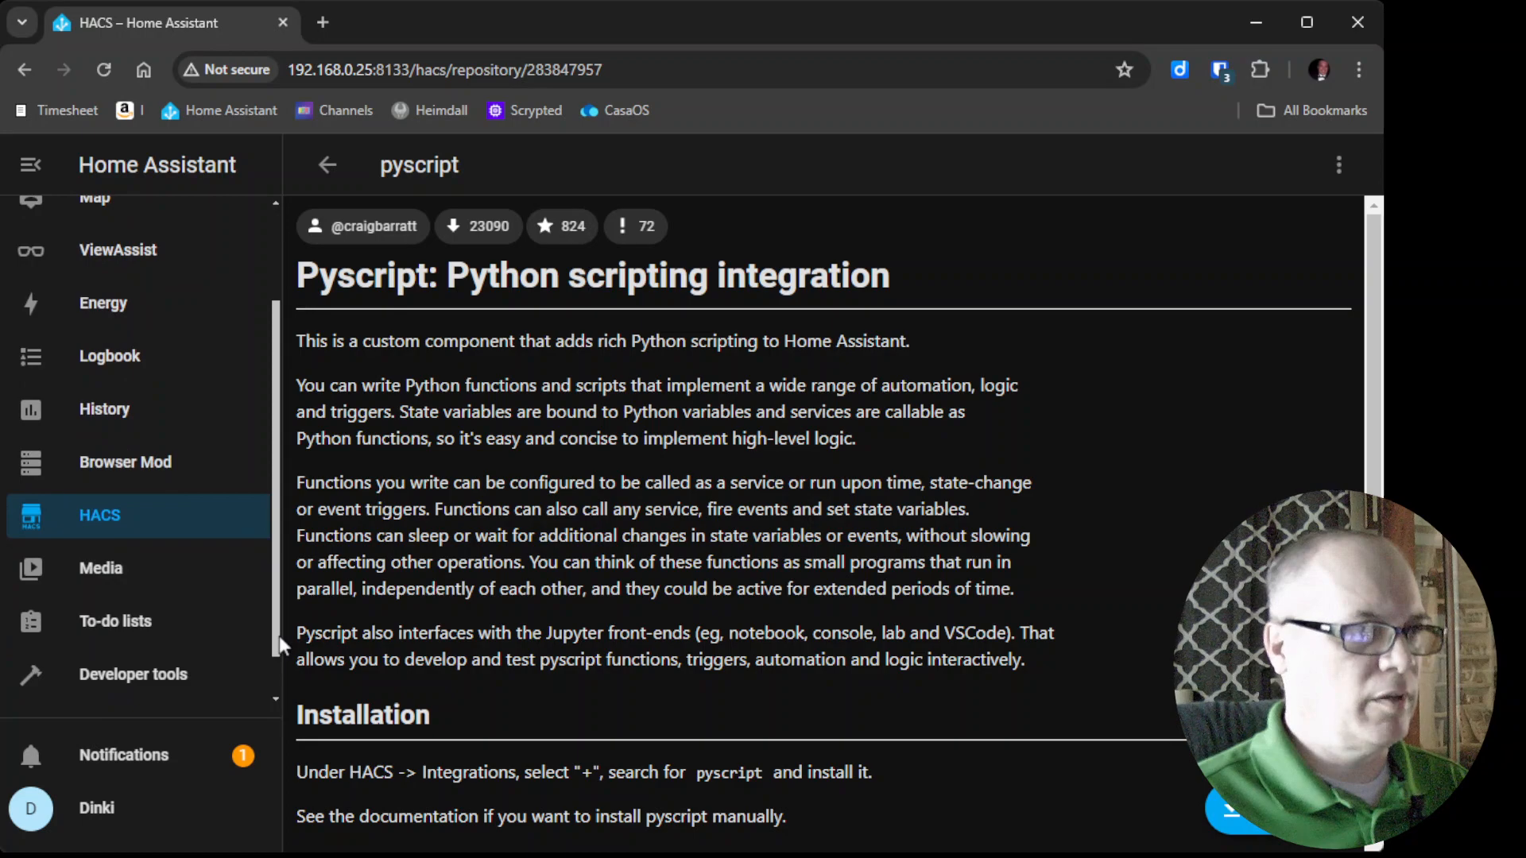
scroll(down, 3)
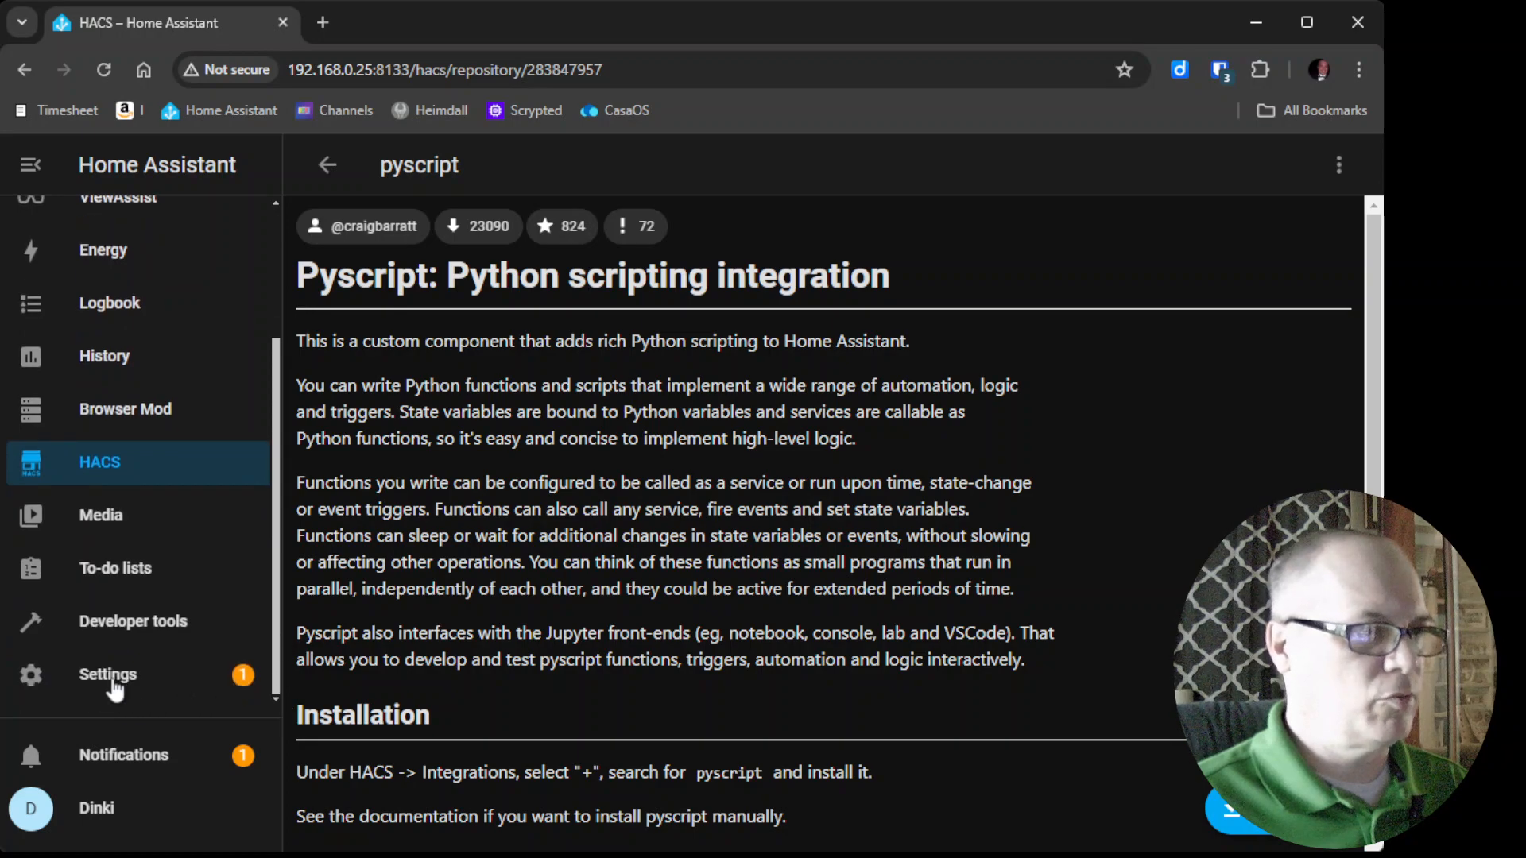
- Restart Home Assistant from the Settings three-dot menu and confirm
click(108, 674)
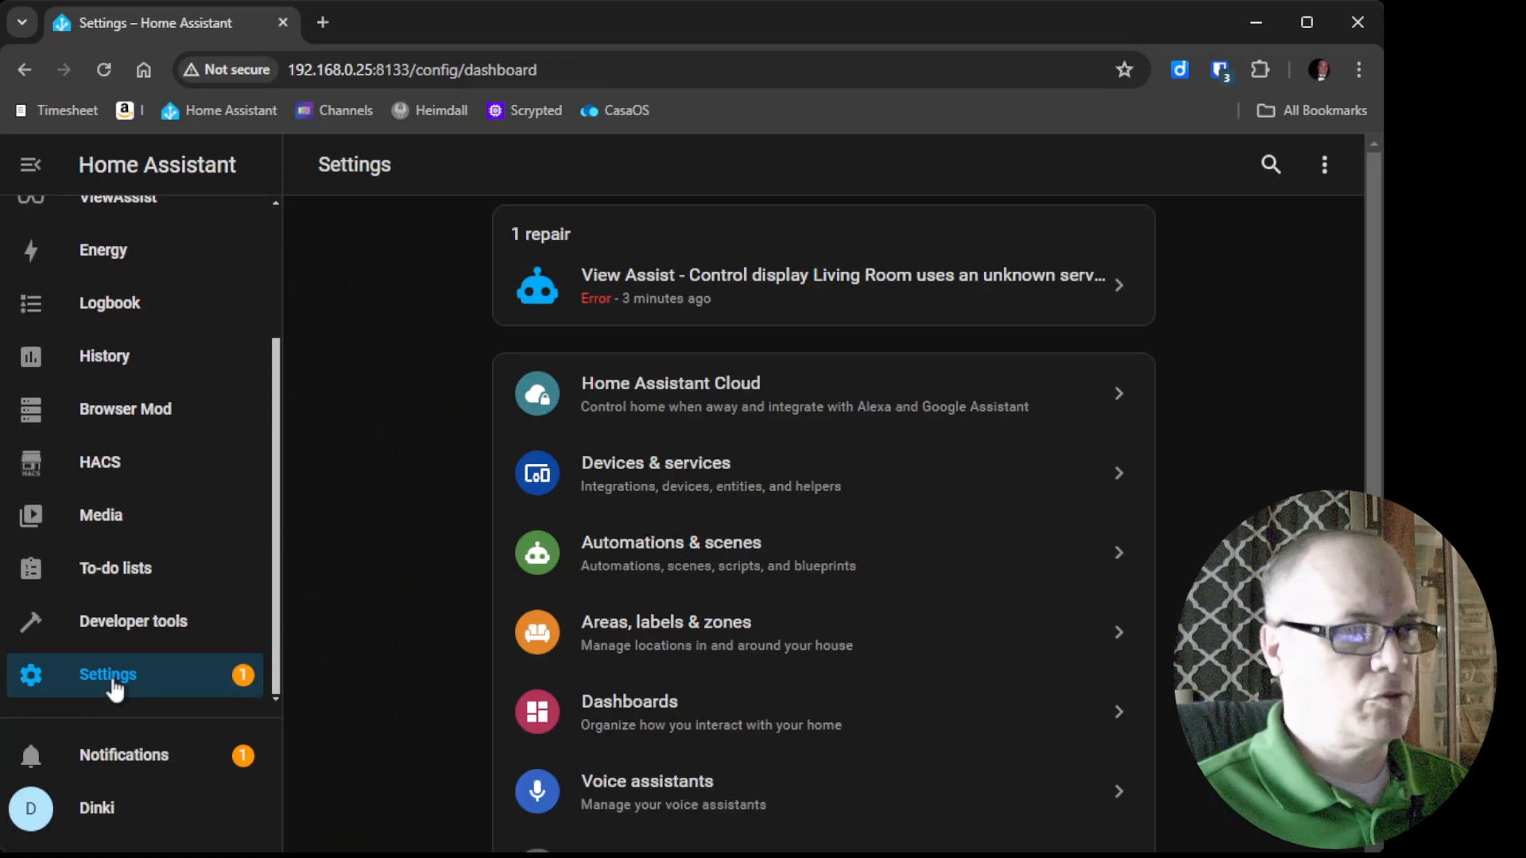
click(1324, 163)
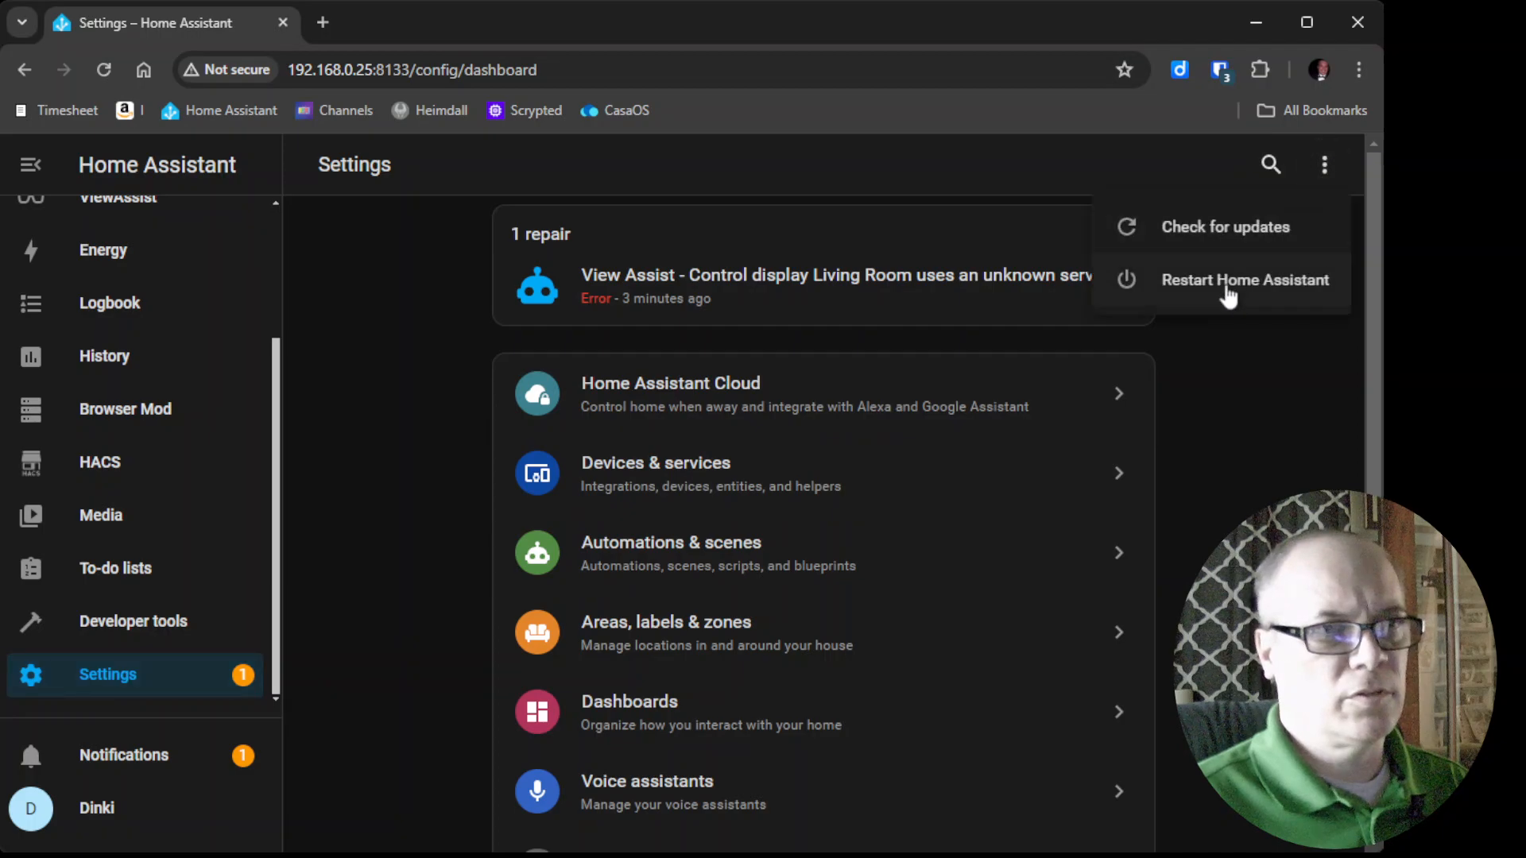
click(1245, 280)
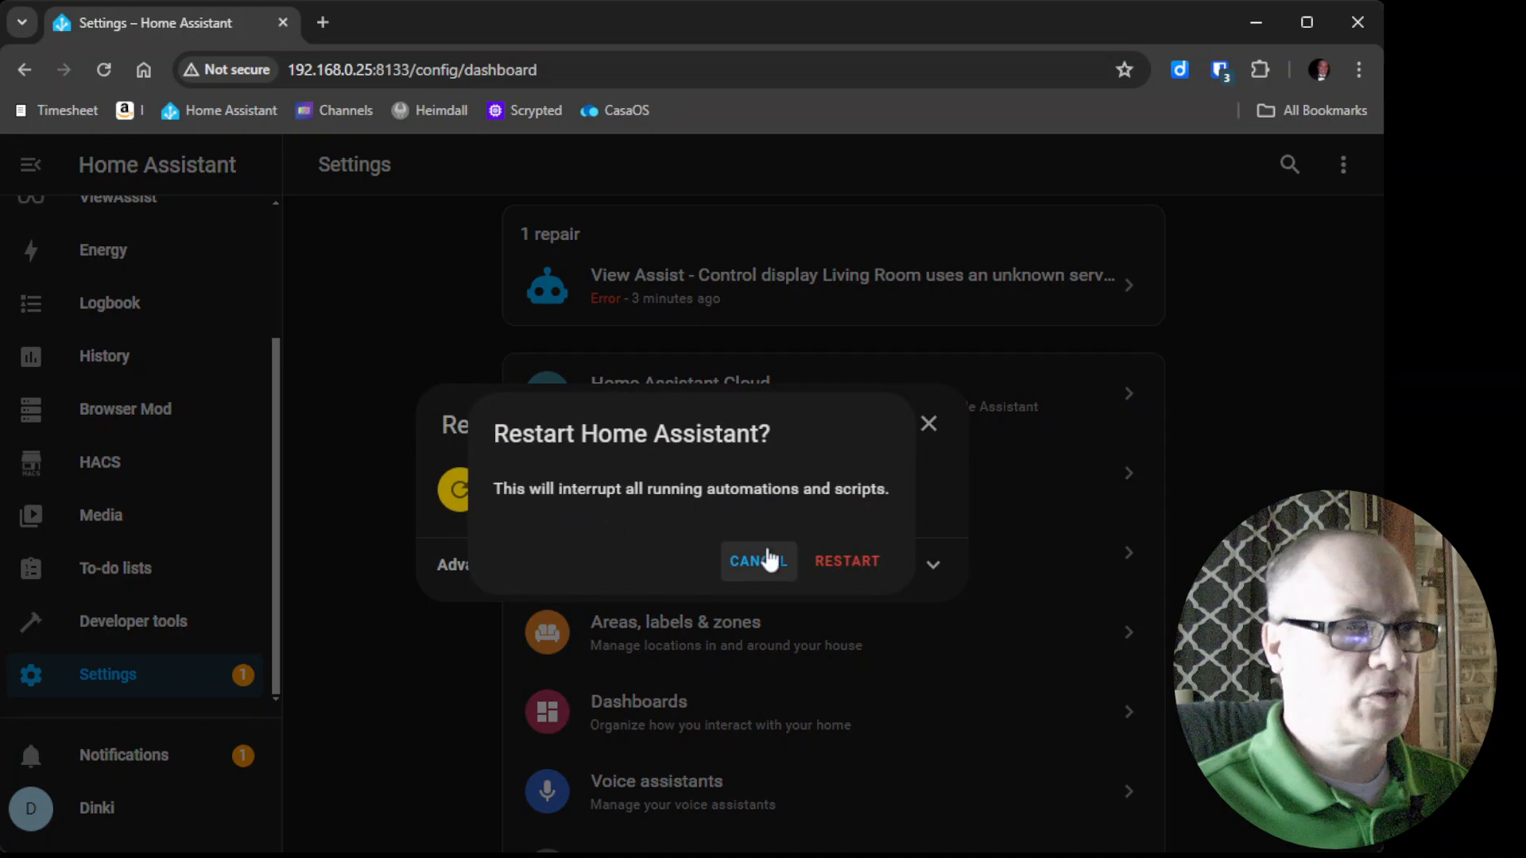
click(758, 562)
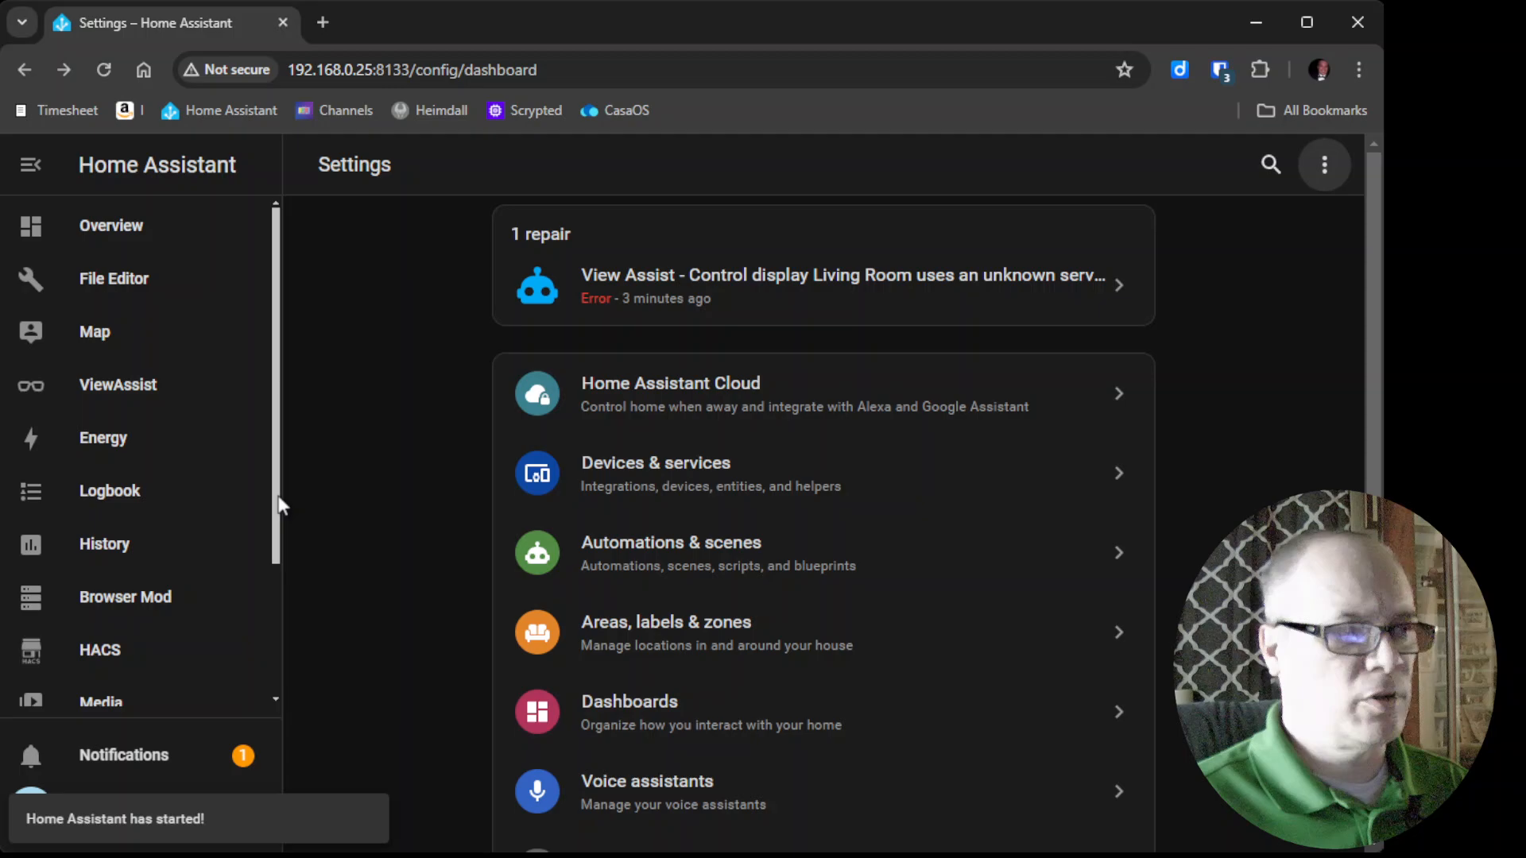
mouse_move(129, 345)
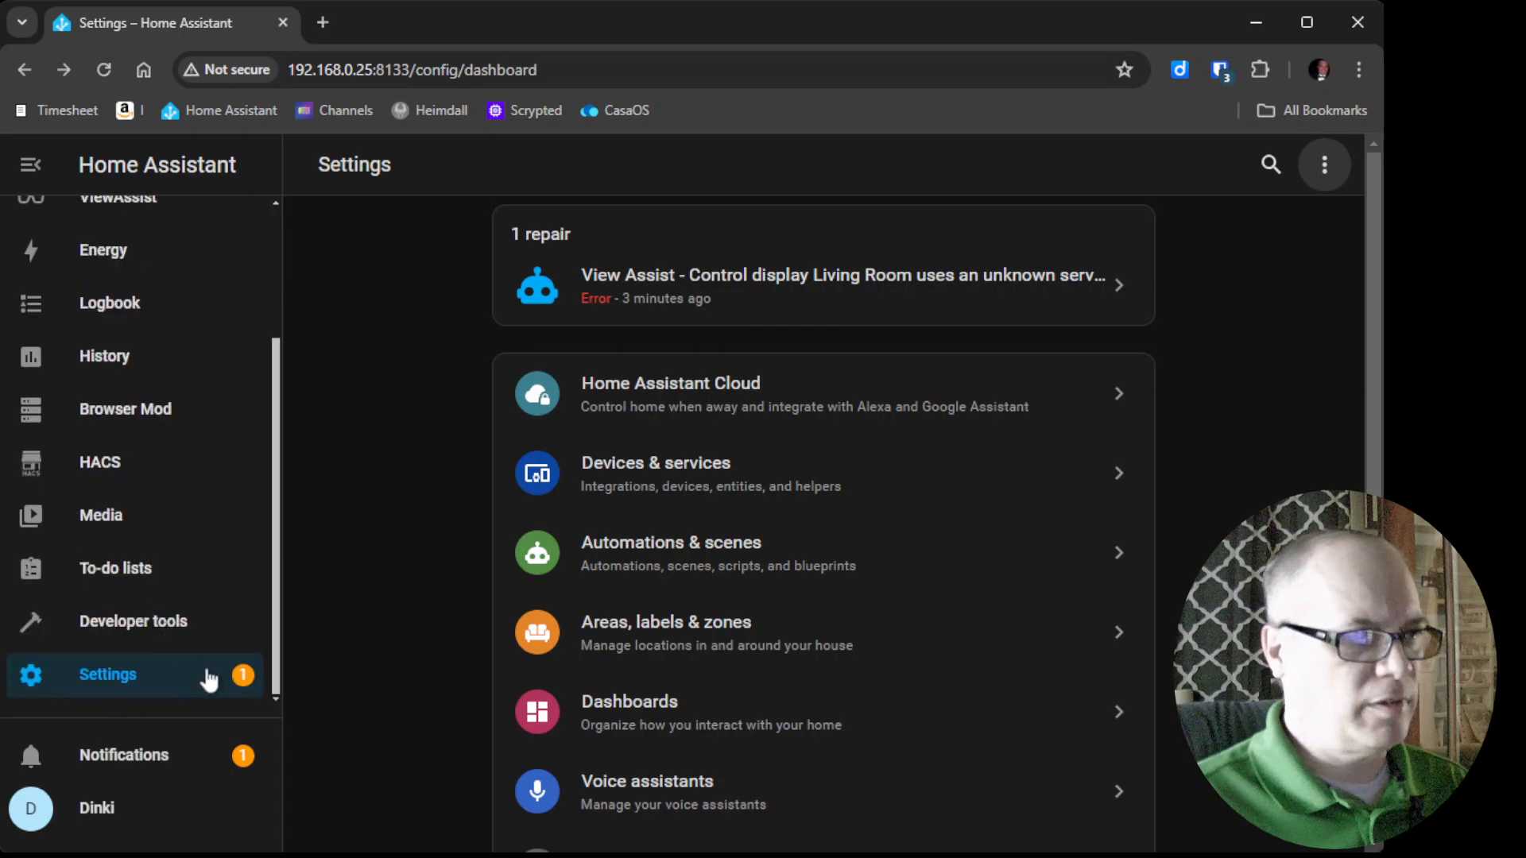
mouse_move(155, 678)
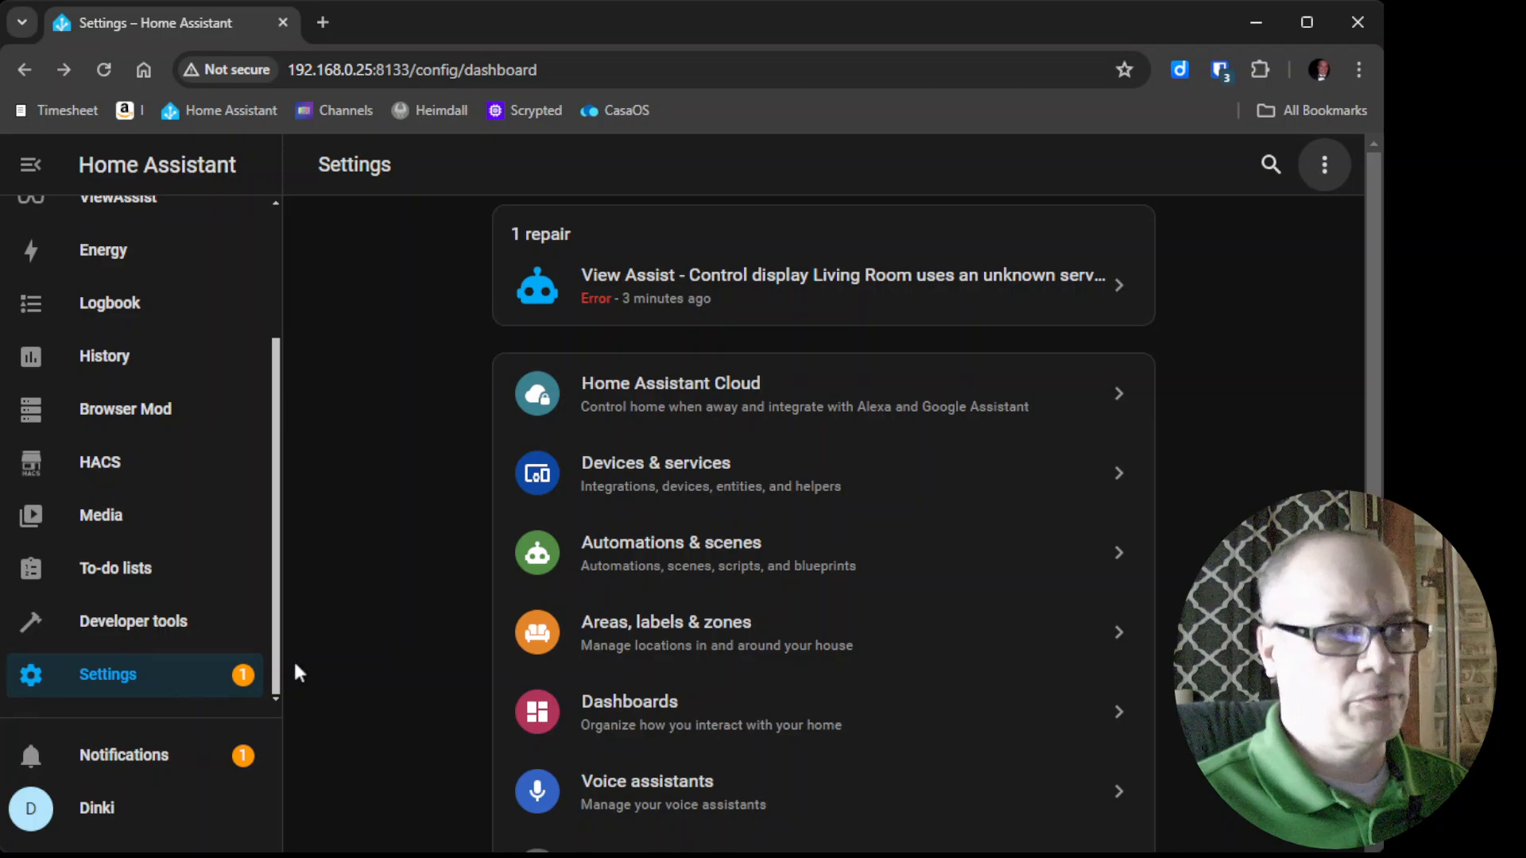
mouse_move(348, 679)
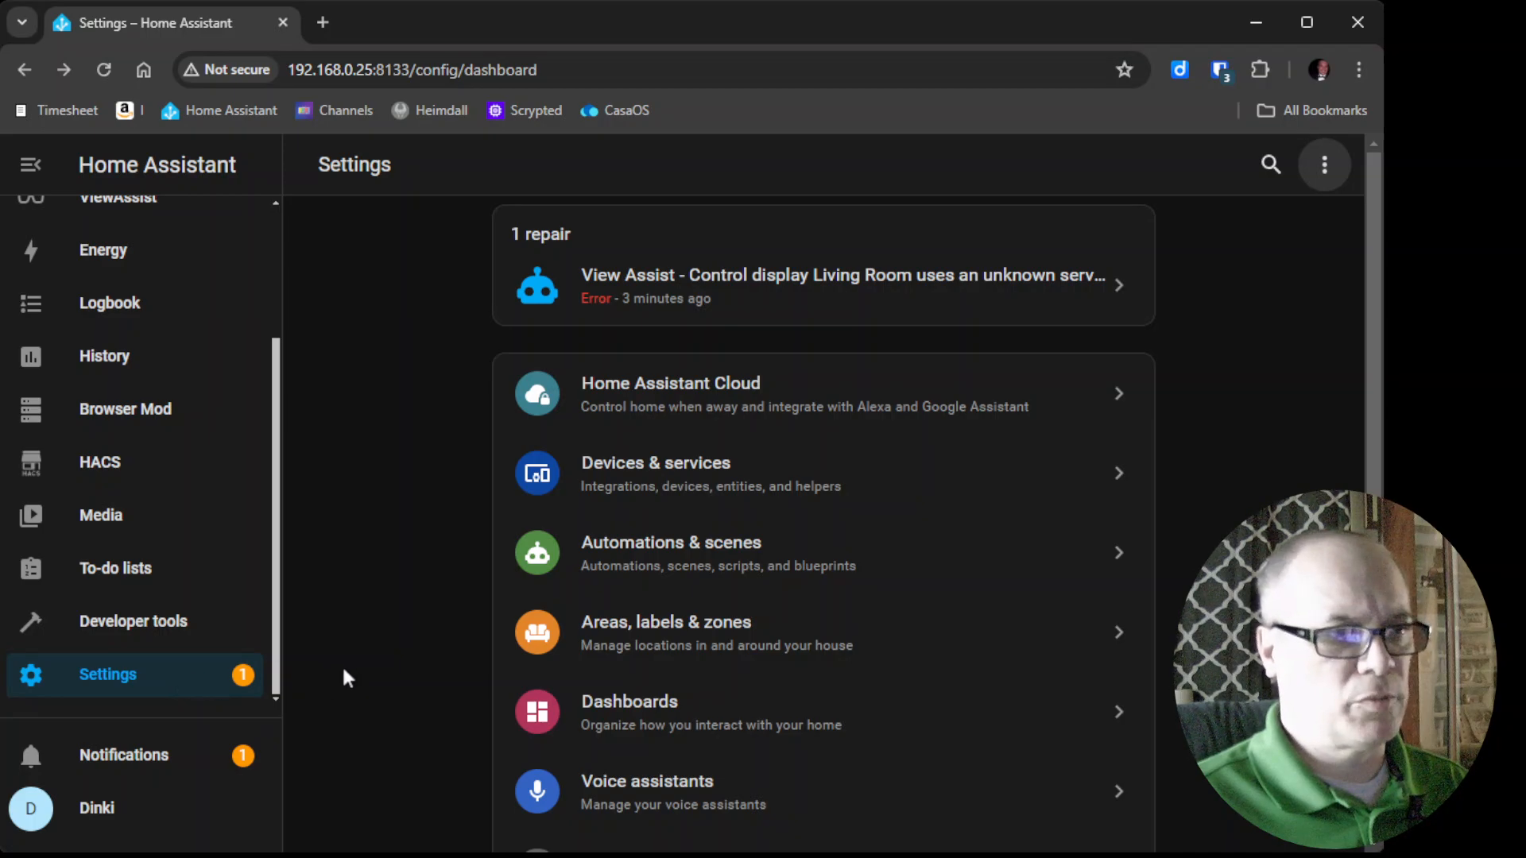
mouse_move(360, 693)
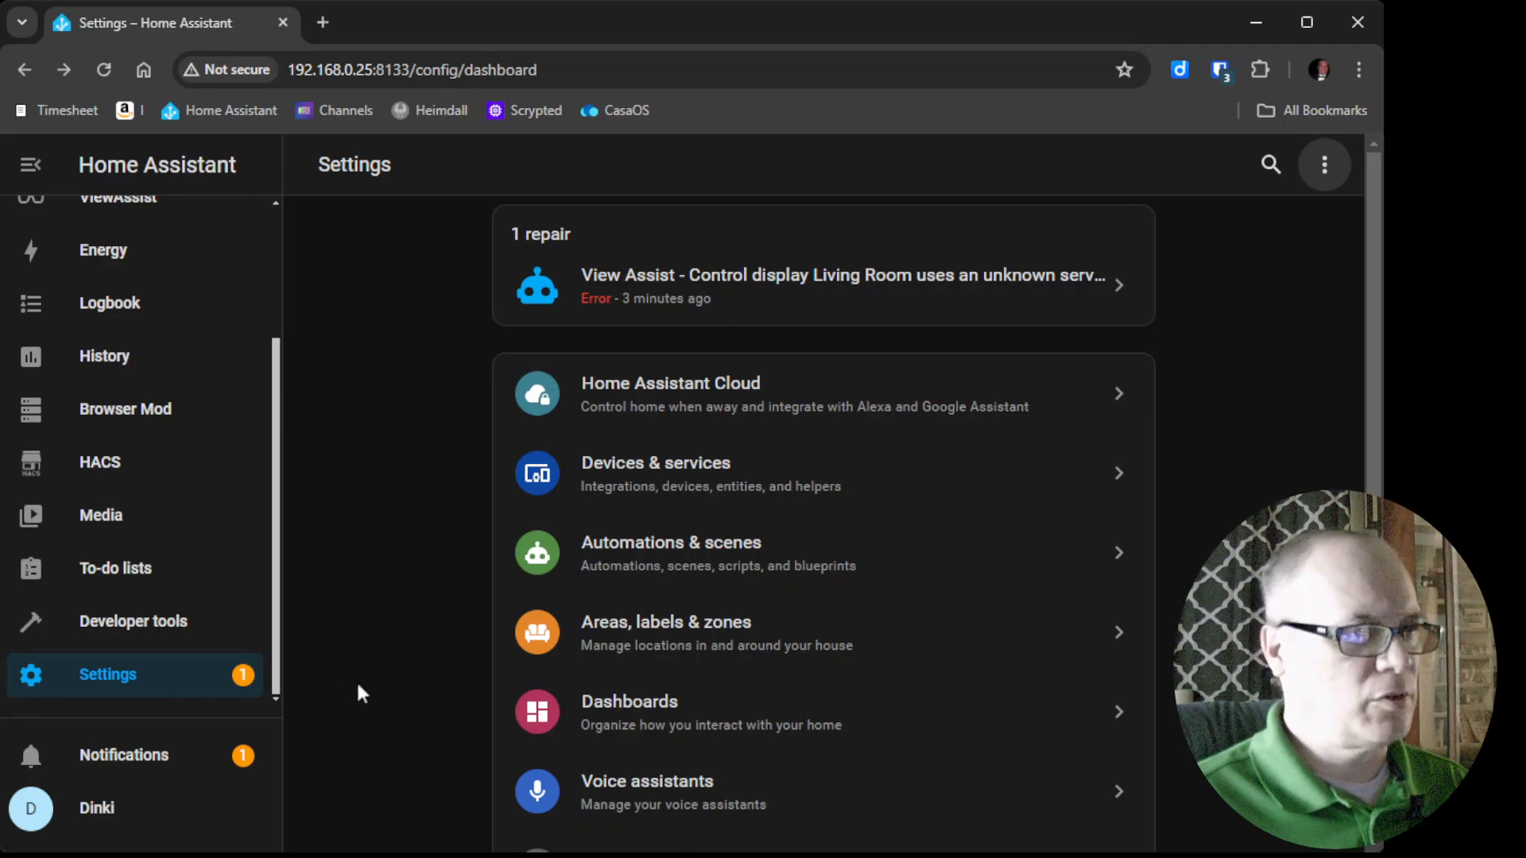
mouse_move(160, 693)
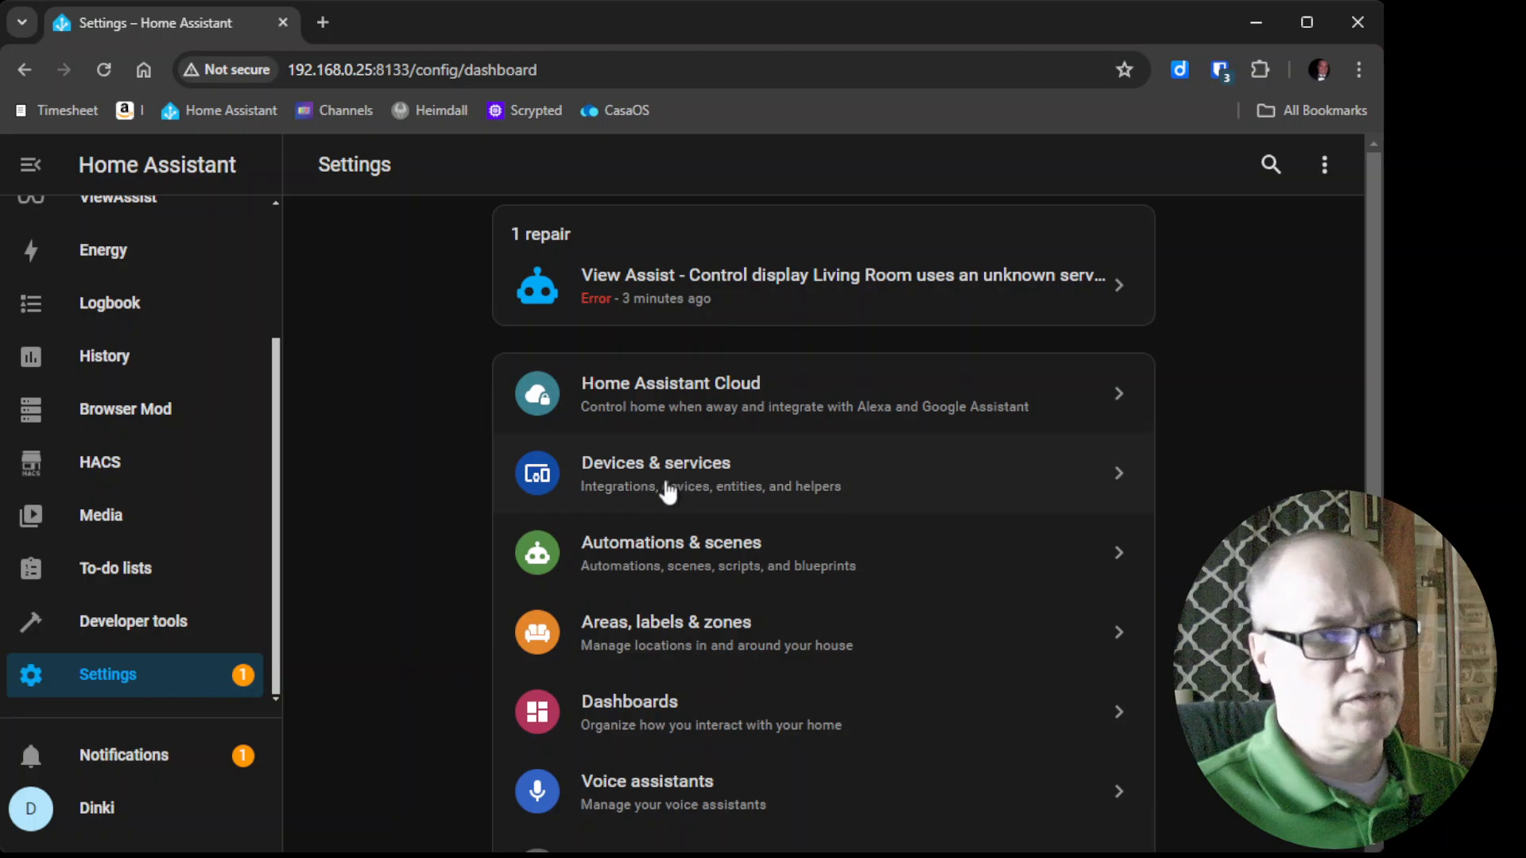
- Add a new integration from Devices & services, choosing Pyscript Python scripting
click(657, 474)
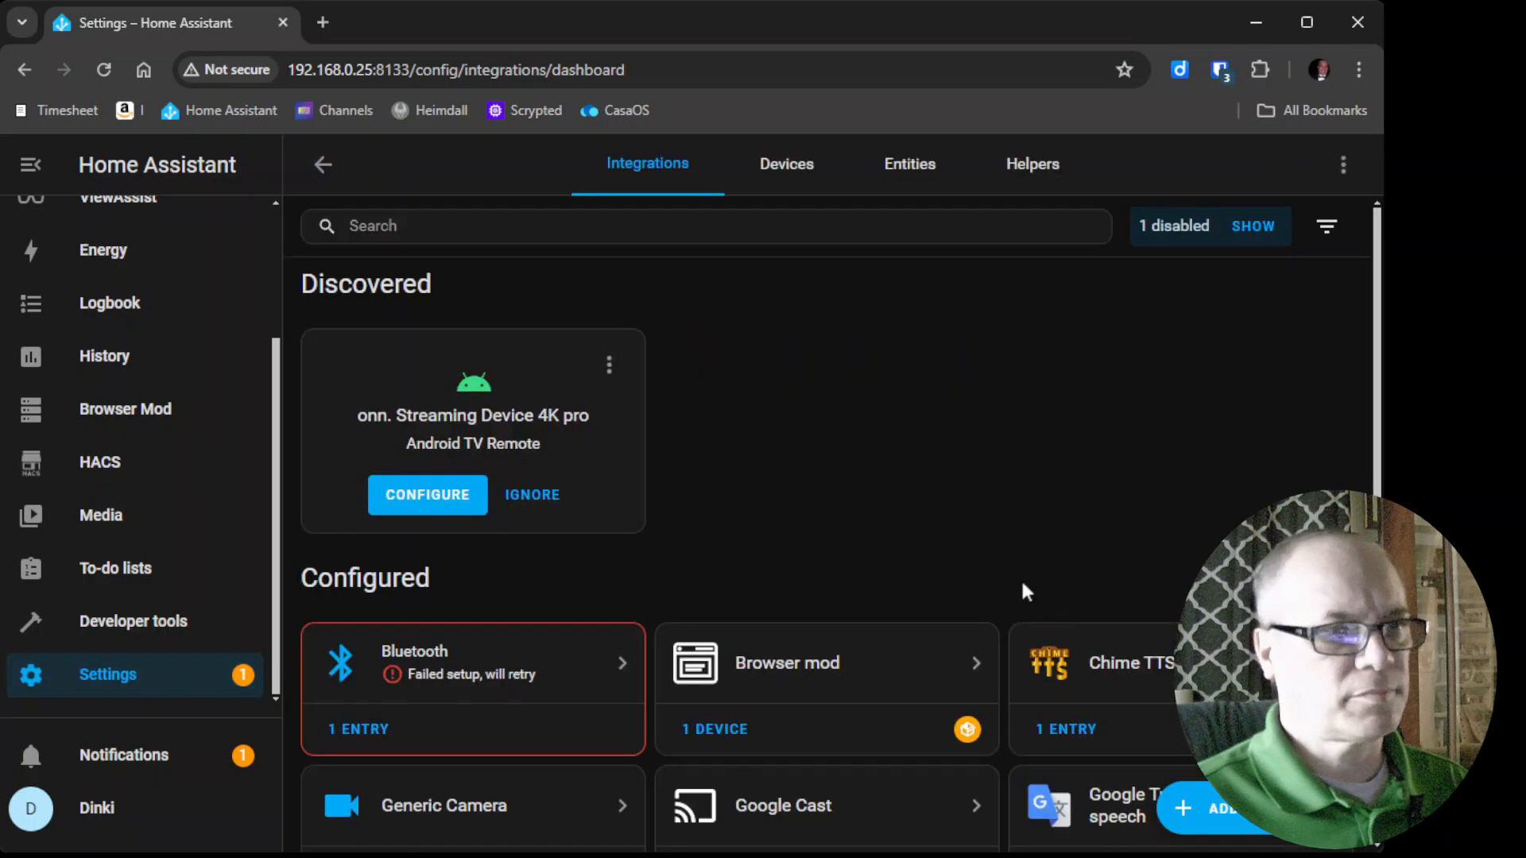
click(1211, 807)
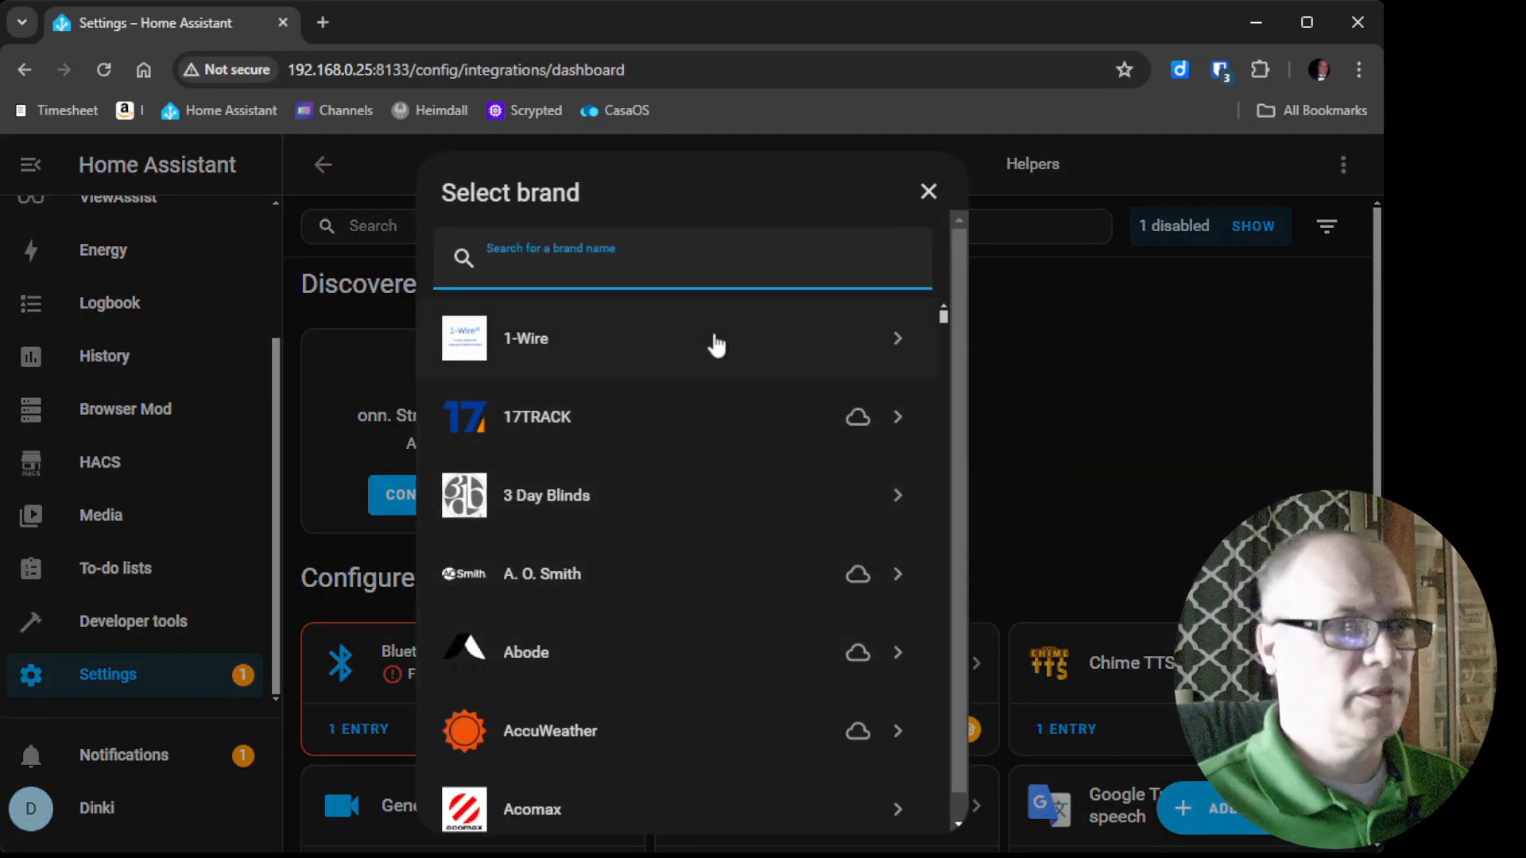
text(pys)
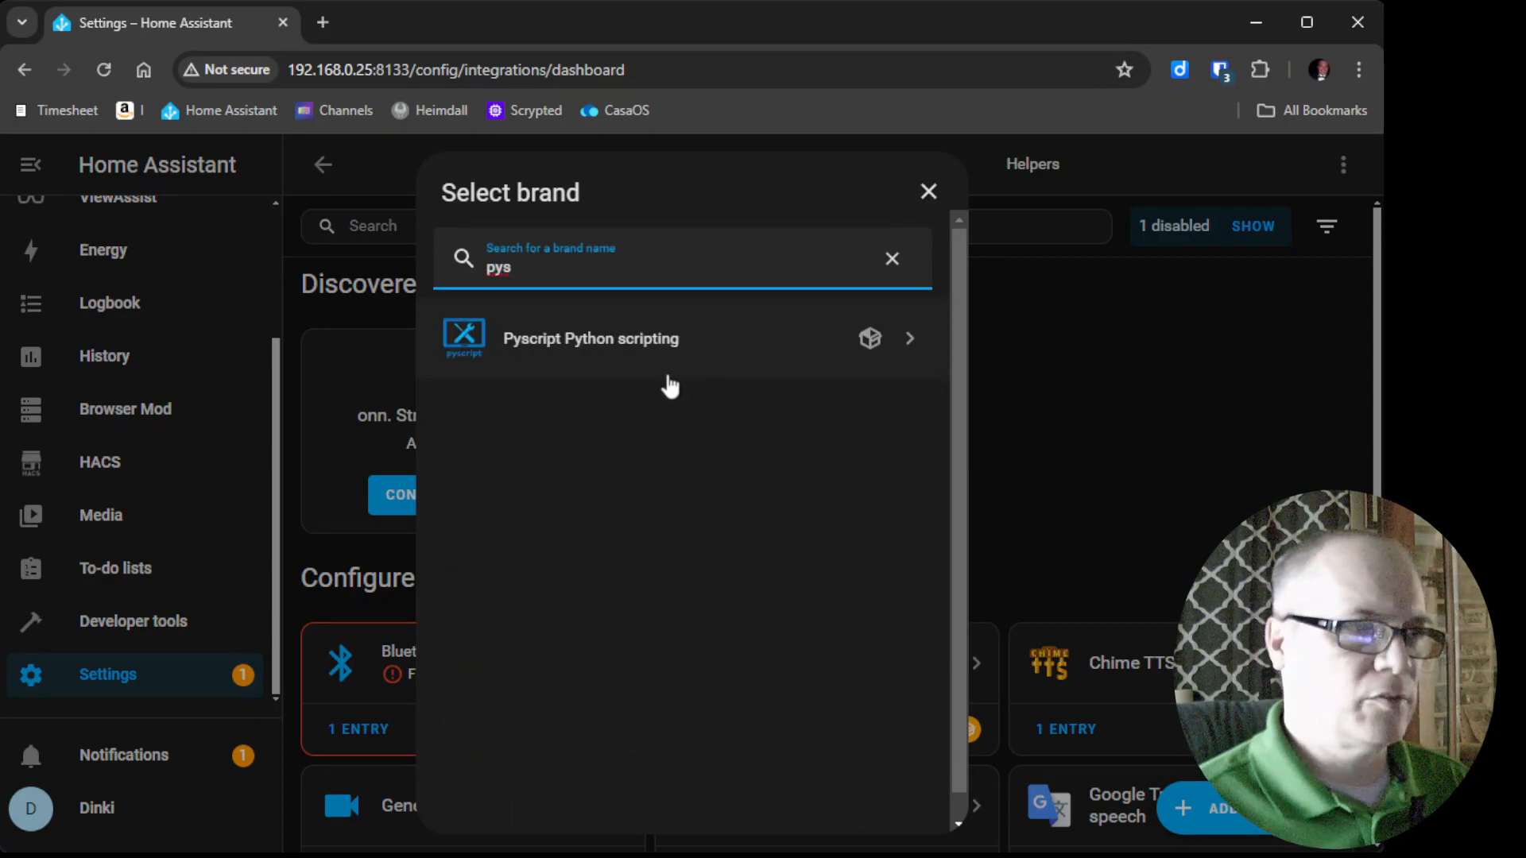
click(592, 338)
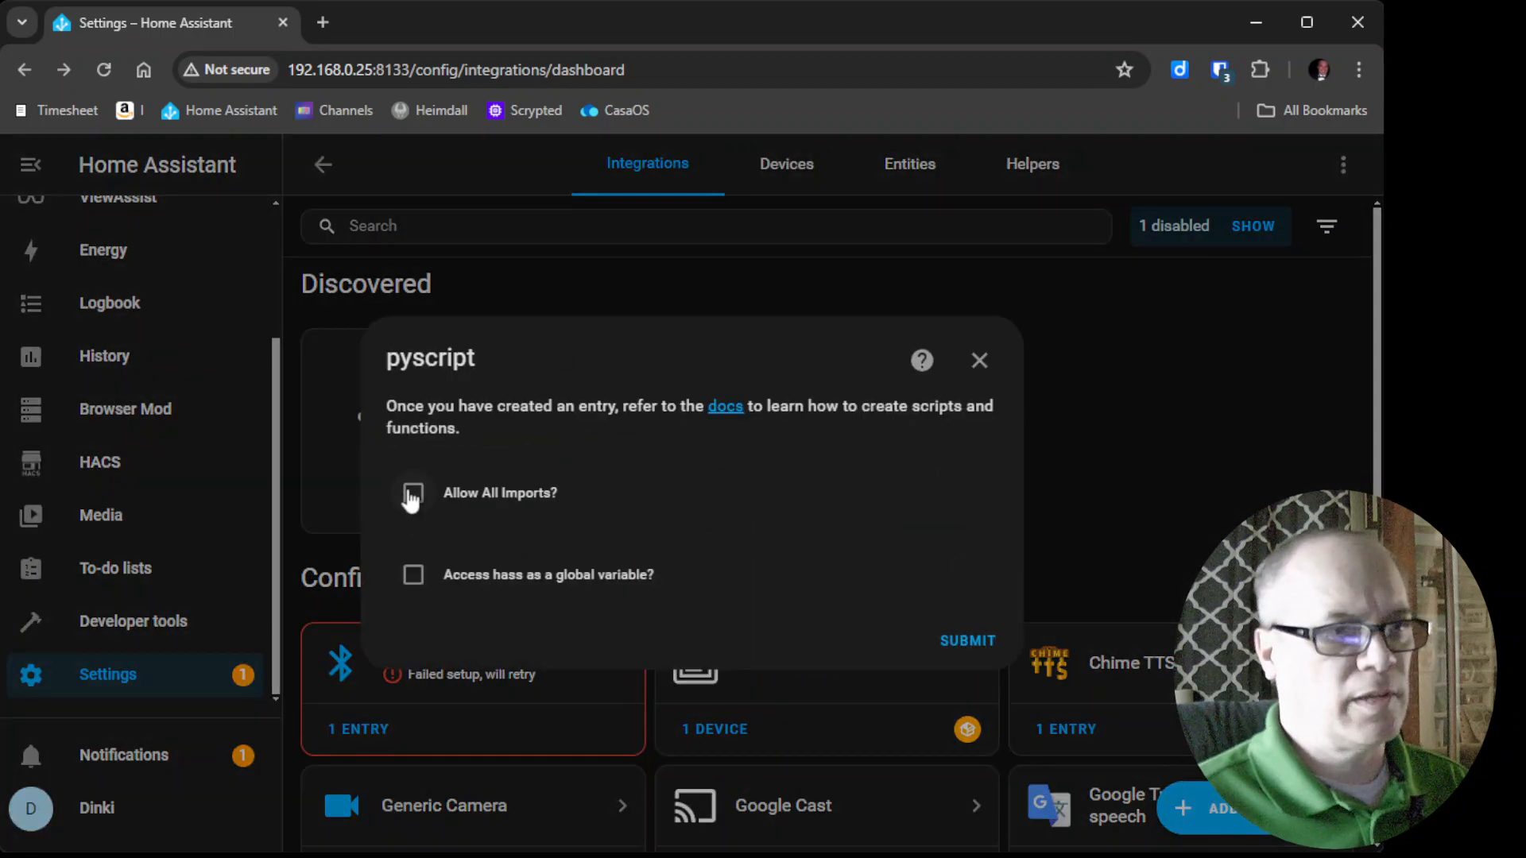
- Enable all imports and global hass access, submit the pyscript config and finish
click(414, 493)
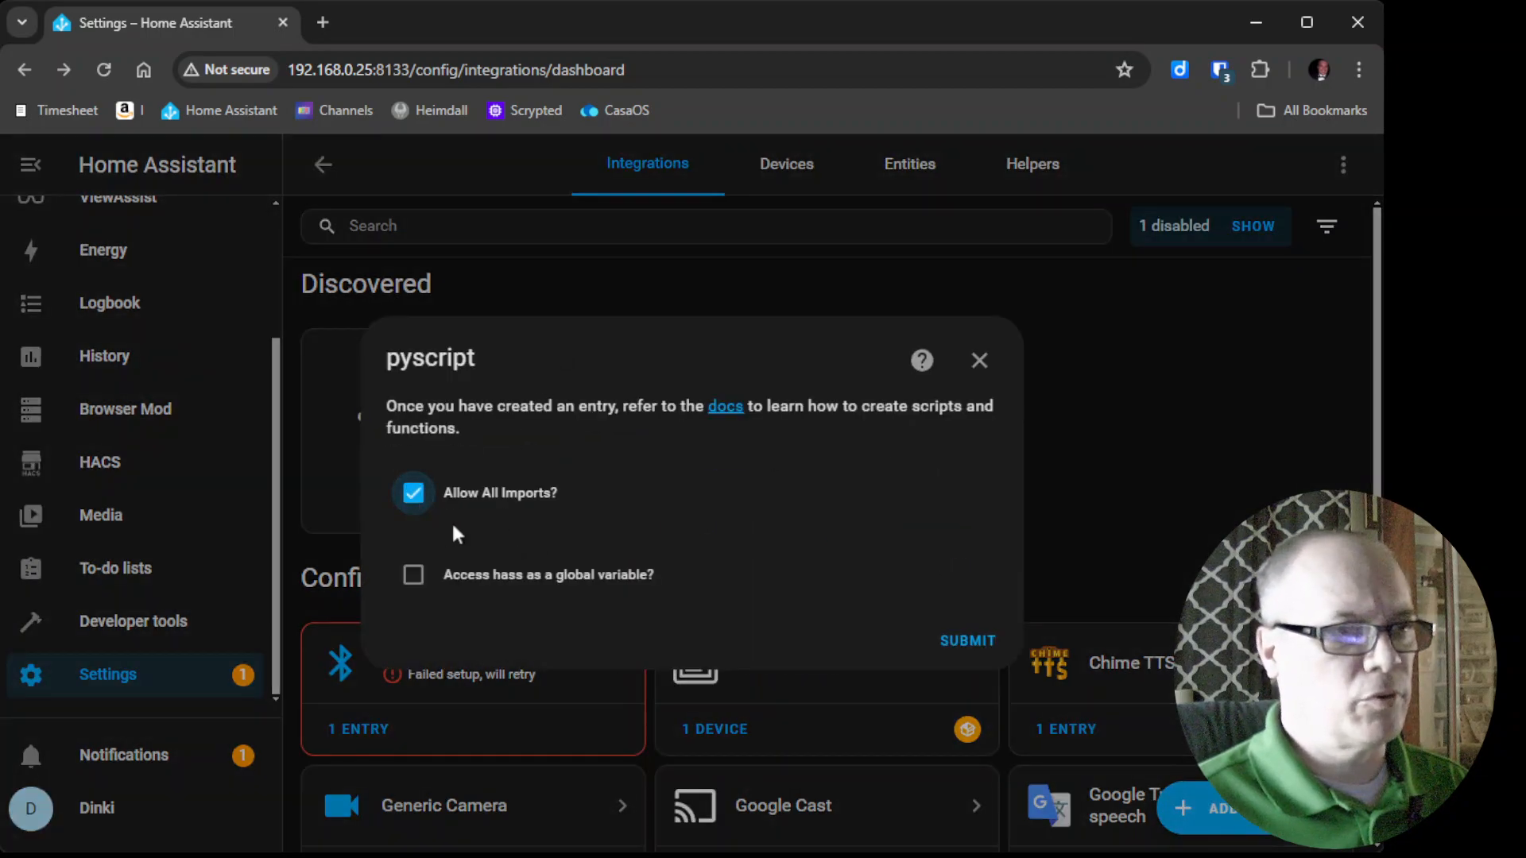
click(413, 574)
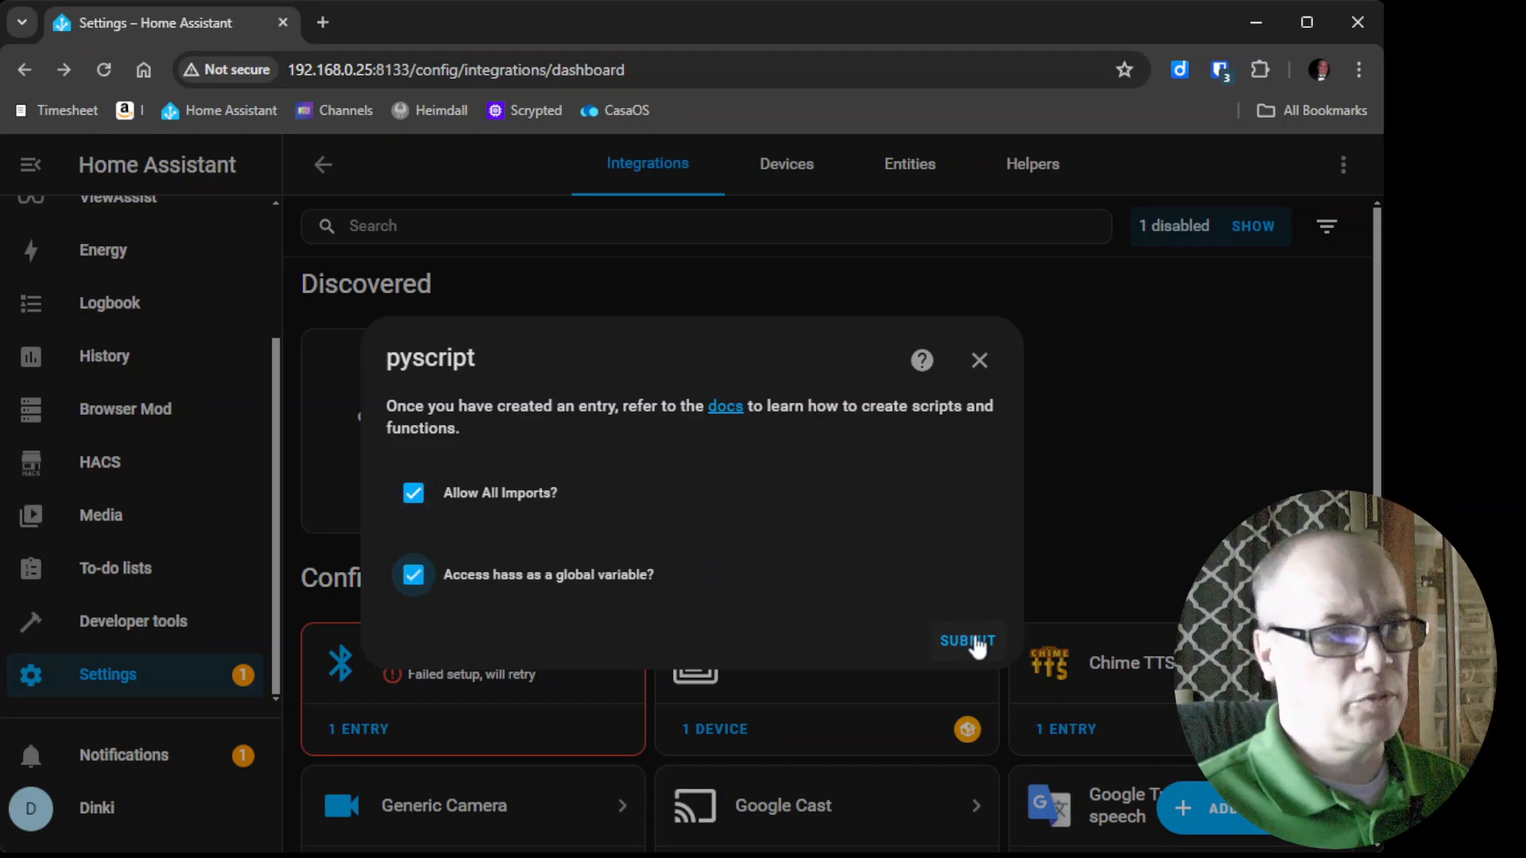
click(965, 640)
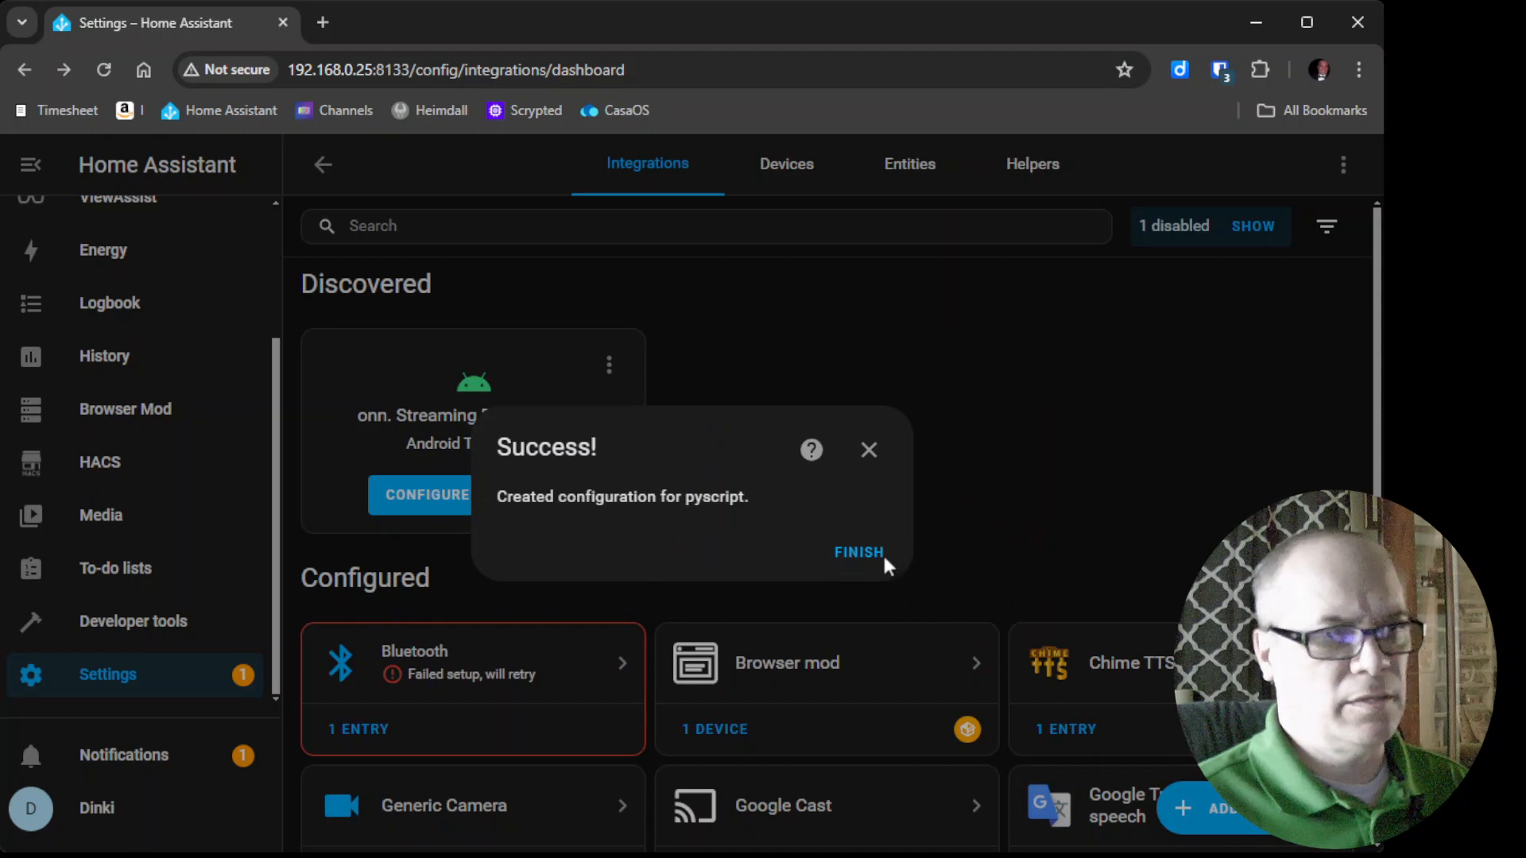
click(858, 551)
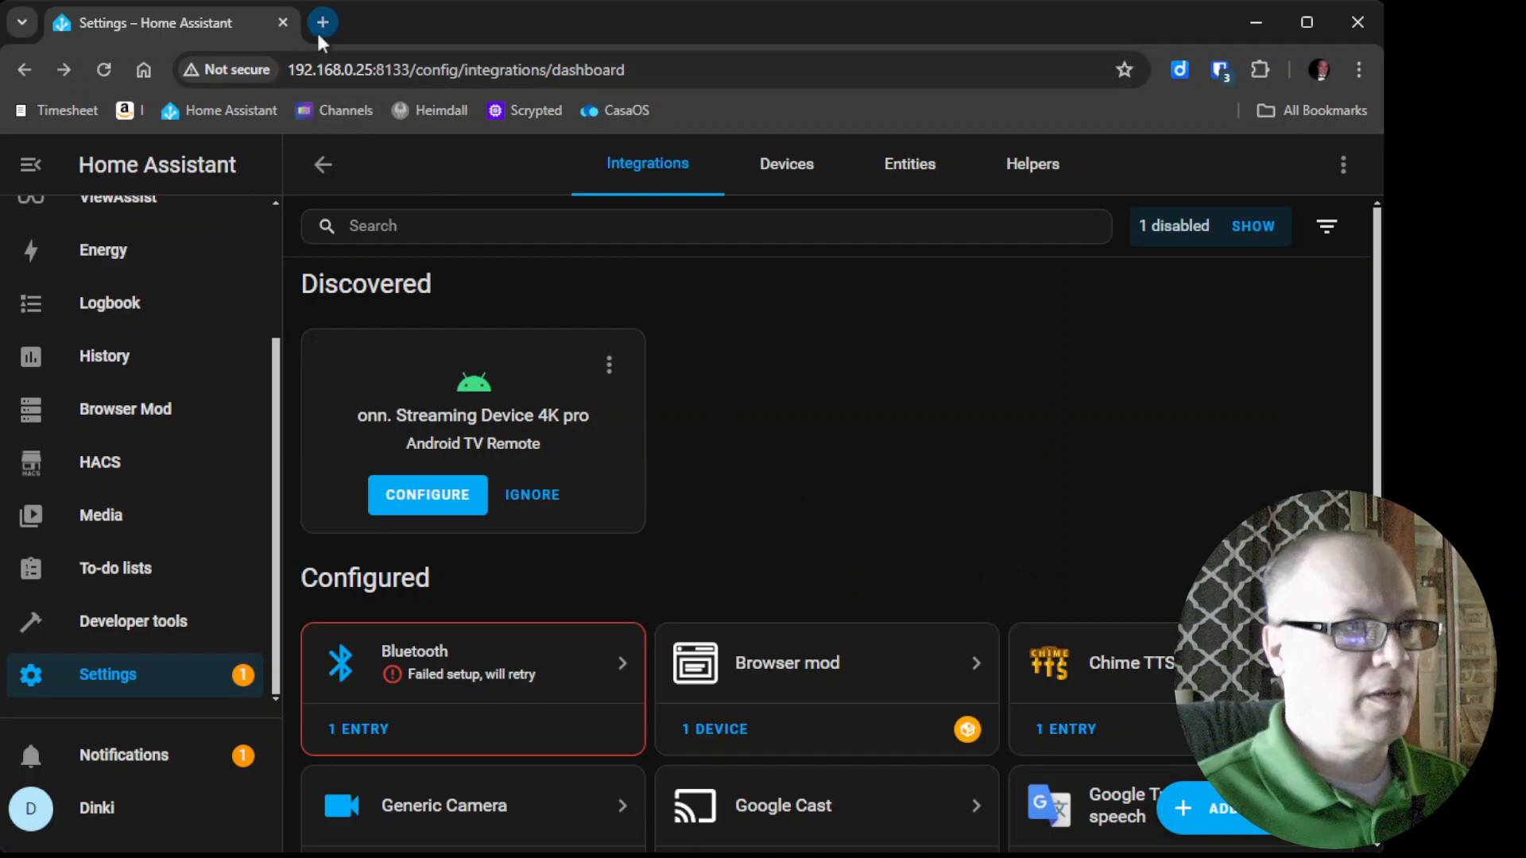
- In a new Home Assistant tab, go to Developer tools and its SERVICES section
click(323, 23)
text(192.168.0.25:8123/lovelace/default_view)
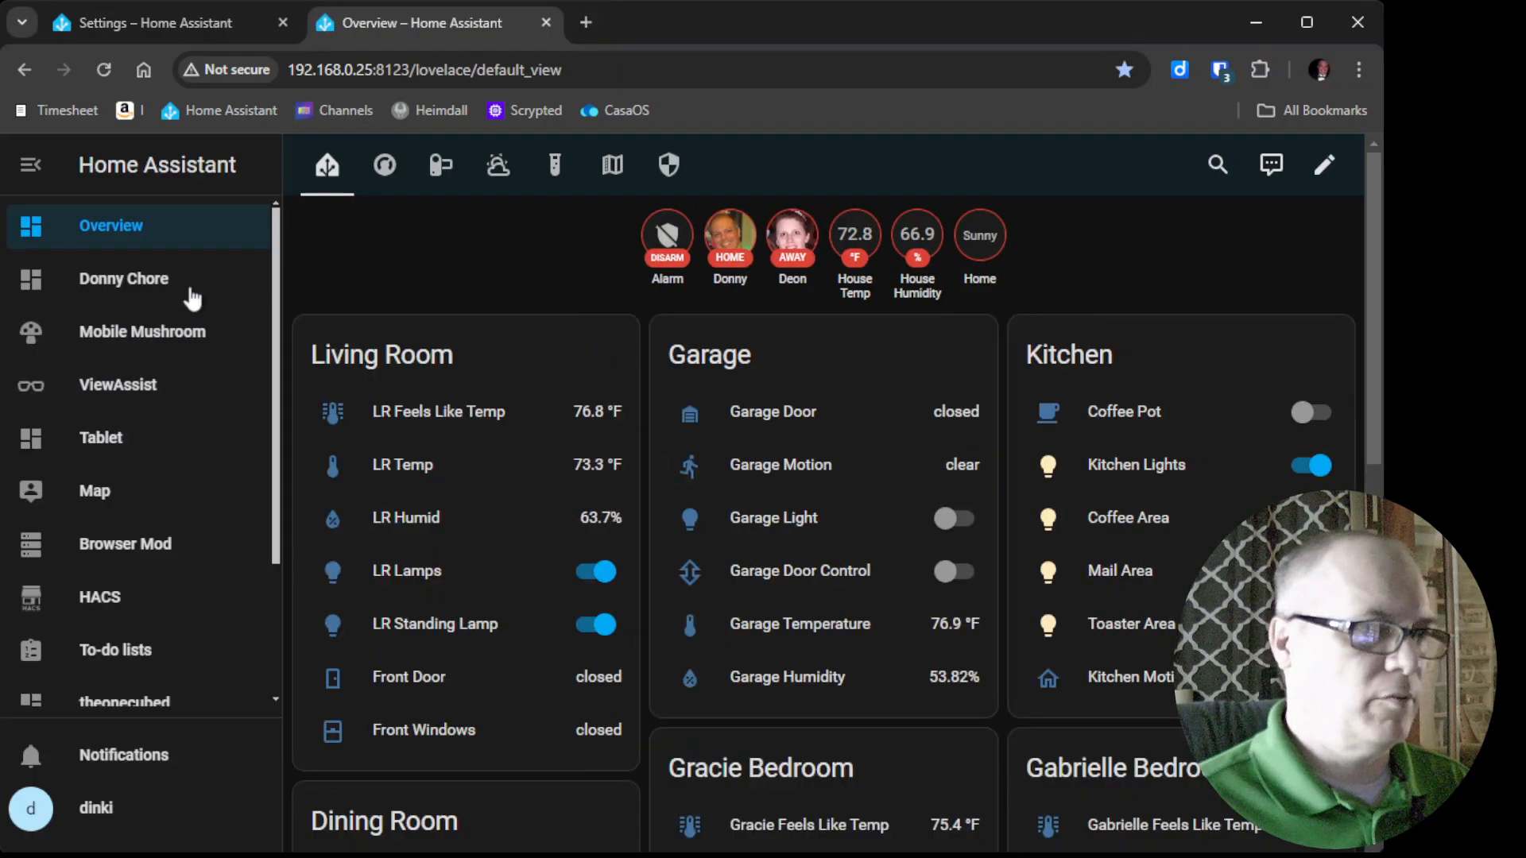
scroll(down, 3)
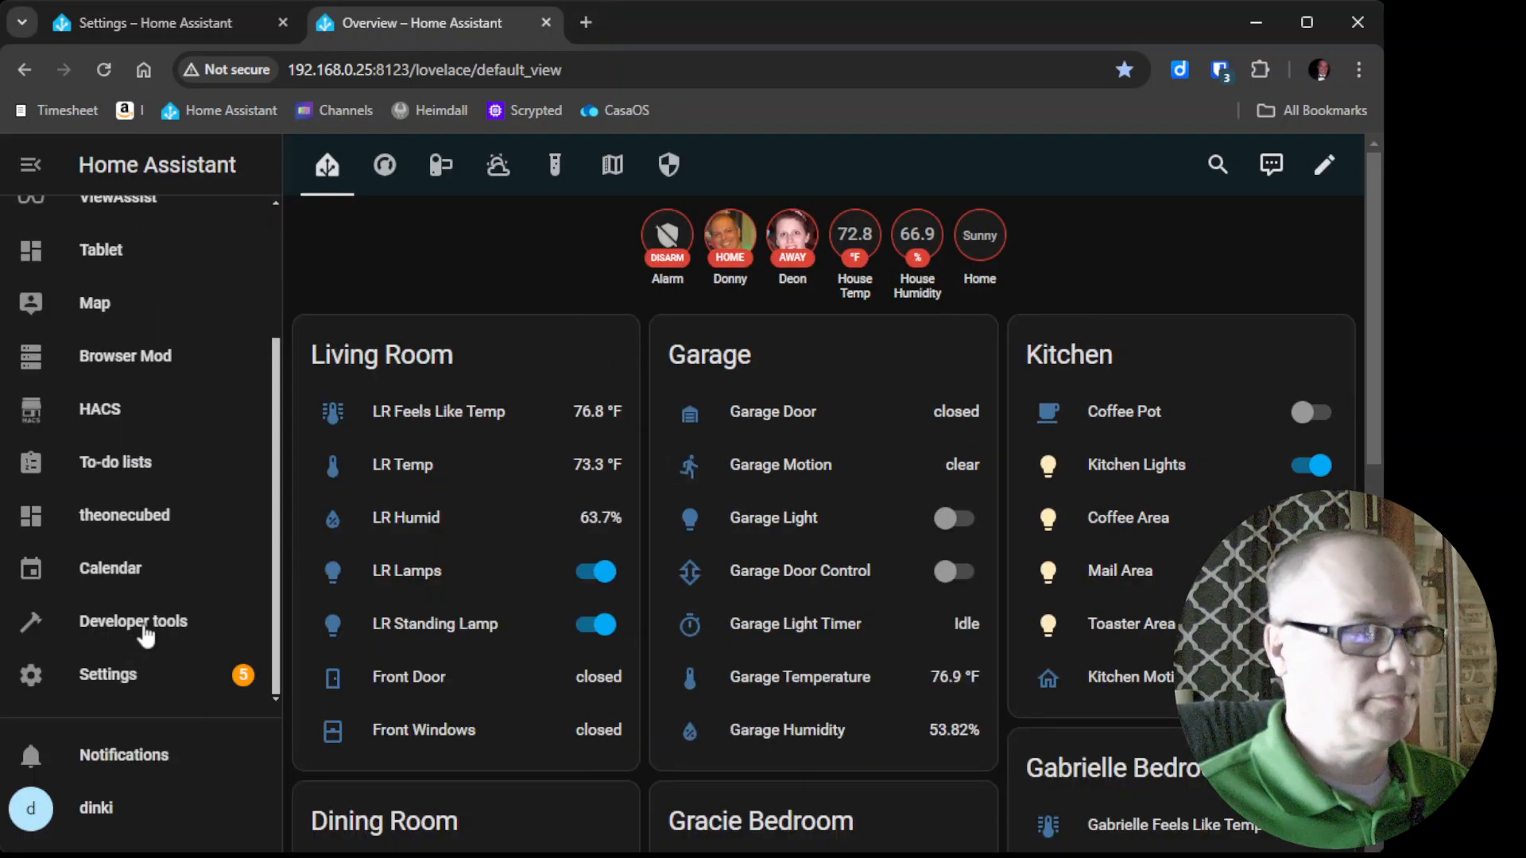
click(133, 621)
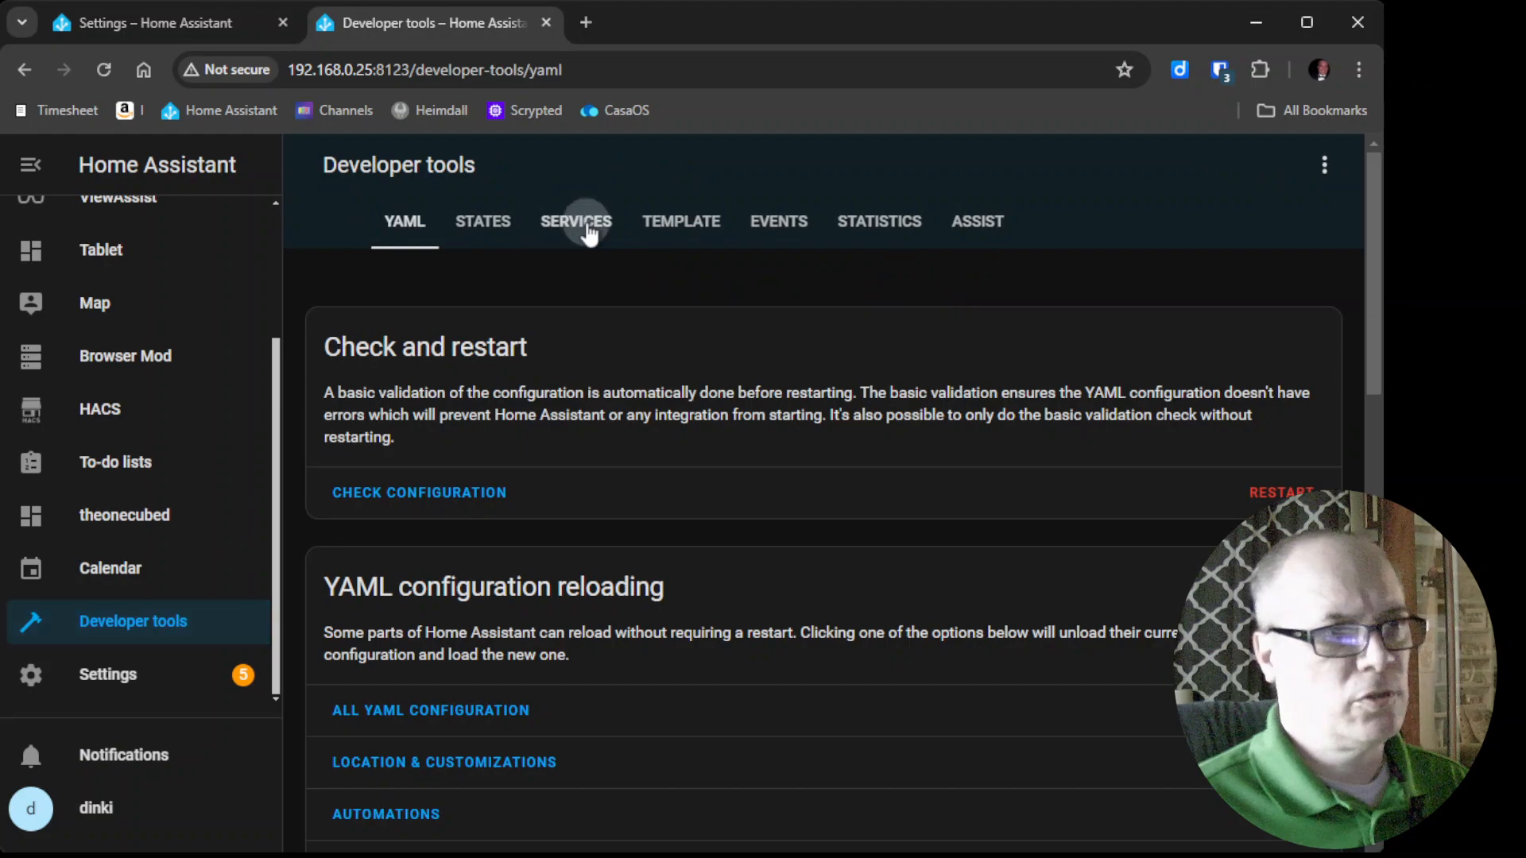
click(575, 221)
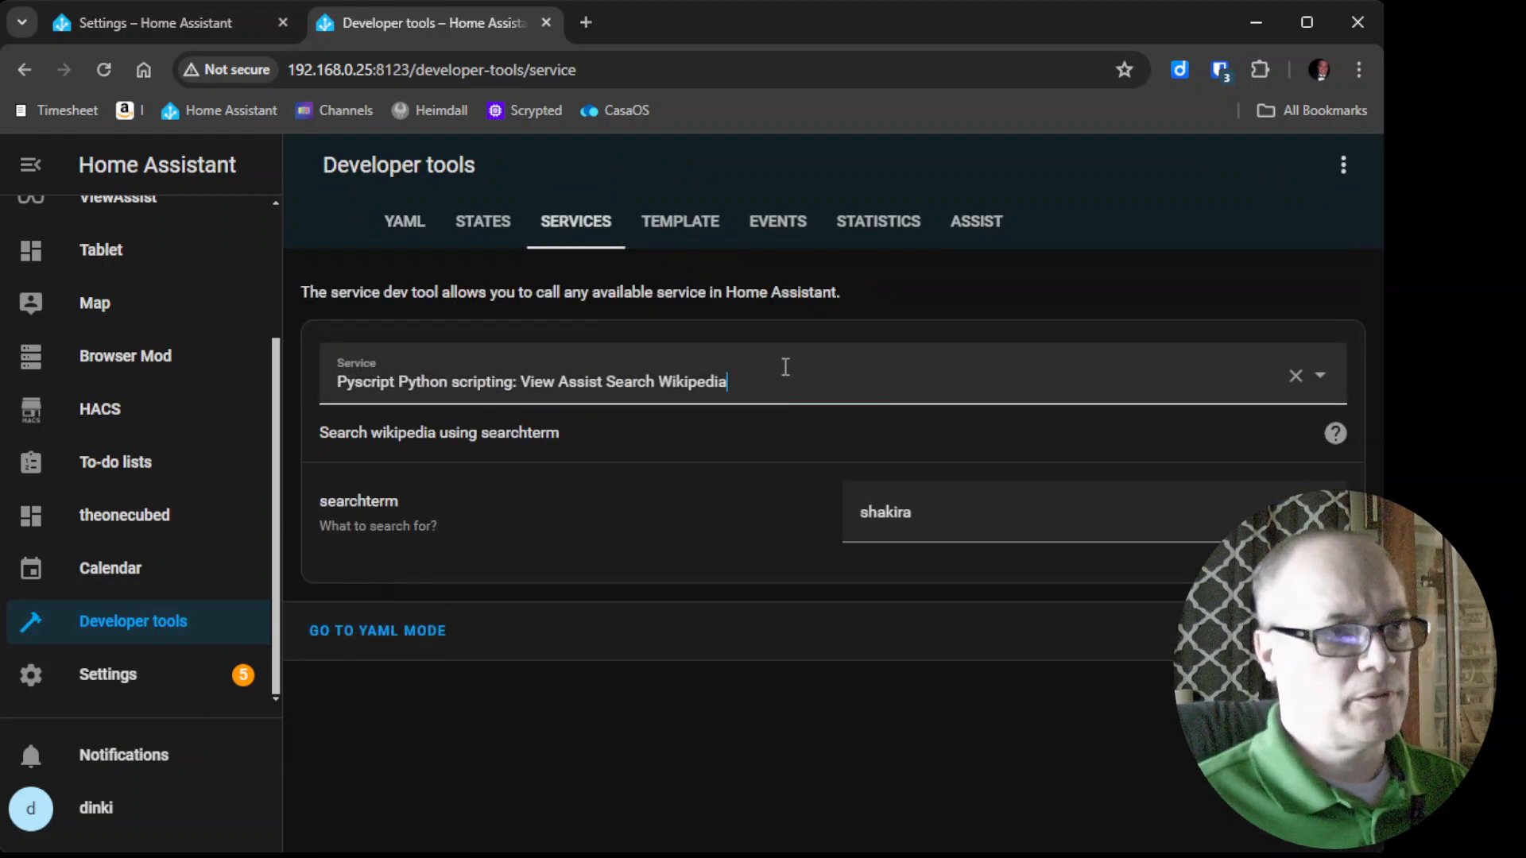
- Select the Pyscript Python scripting: Get Dad joke service in the Service field
click(681, 382)
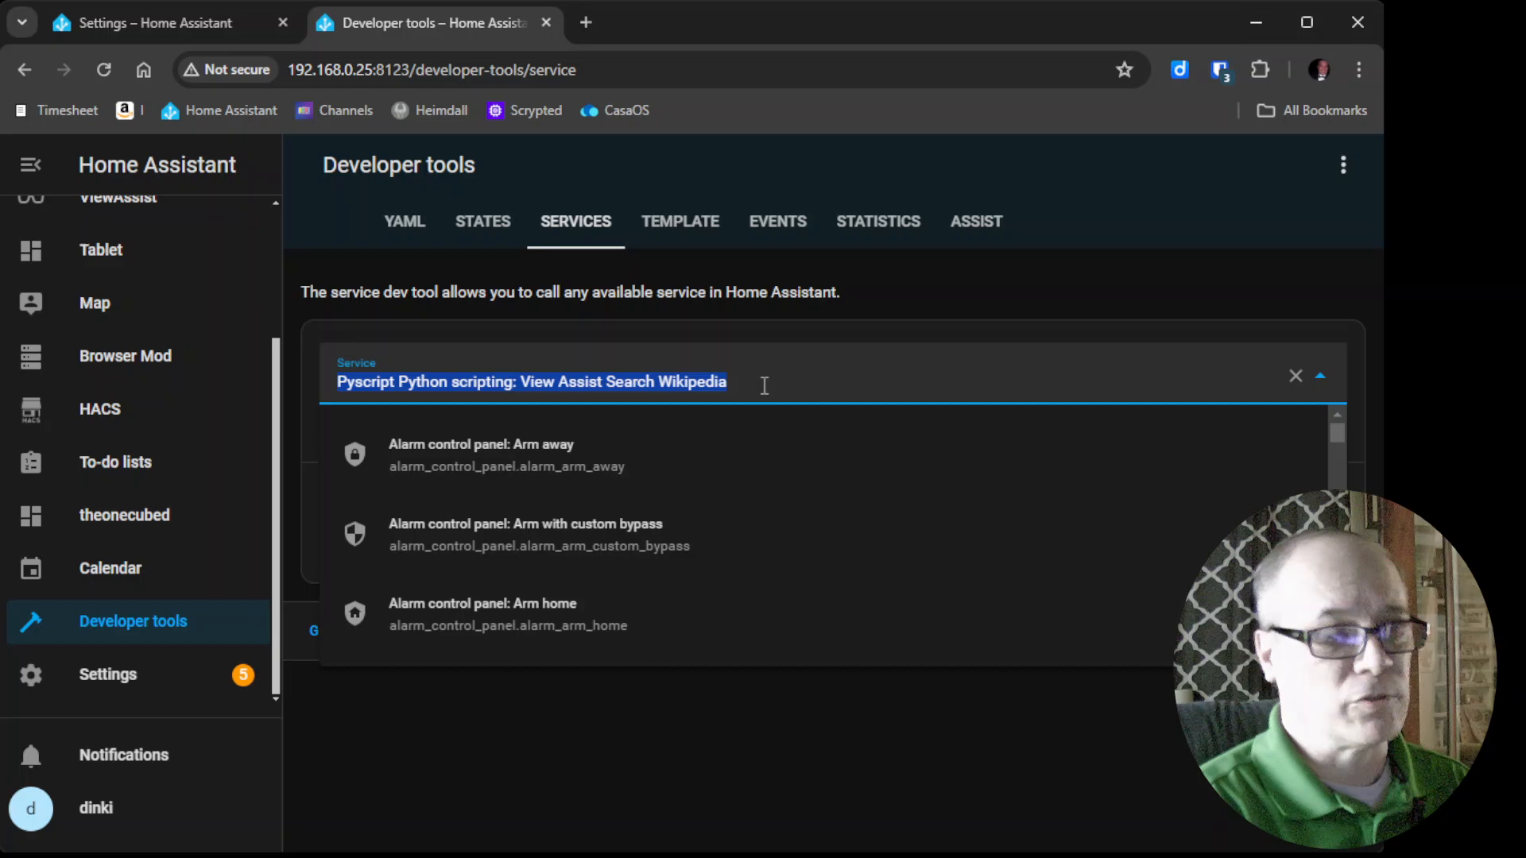
text(pys)
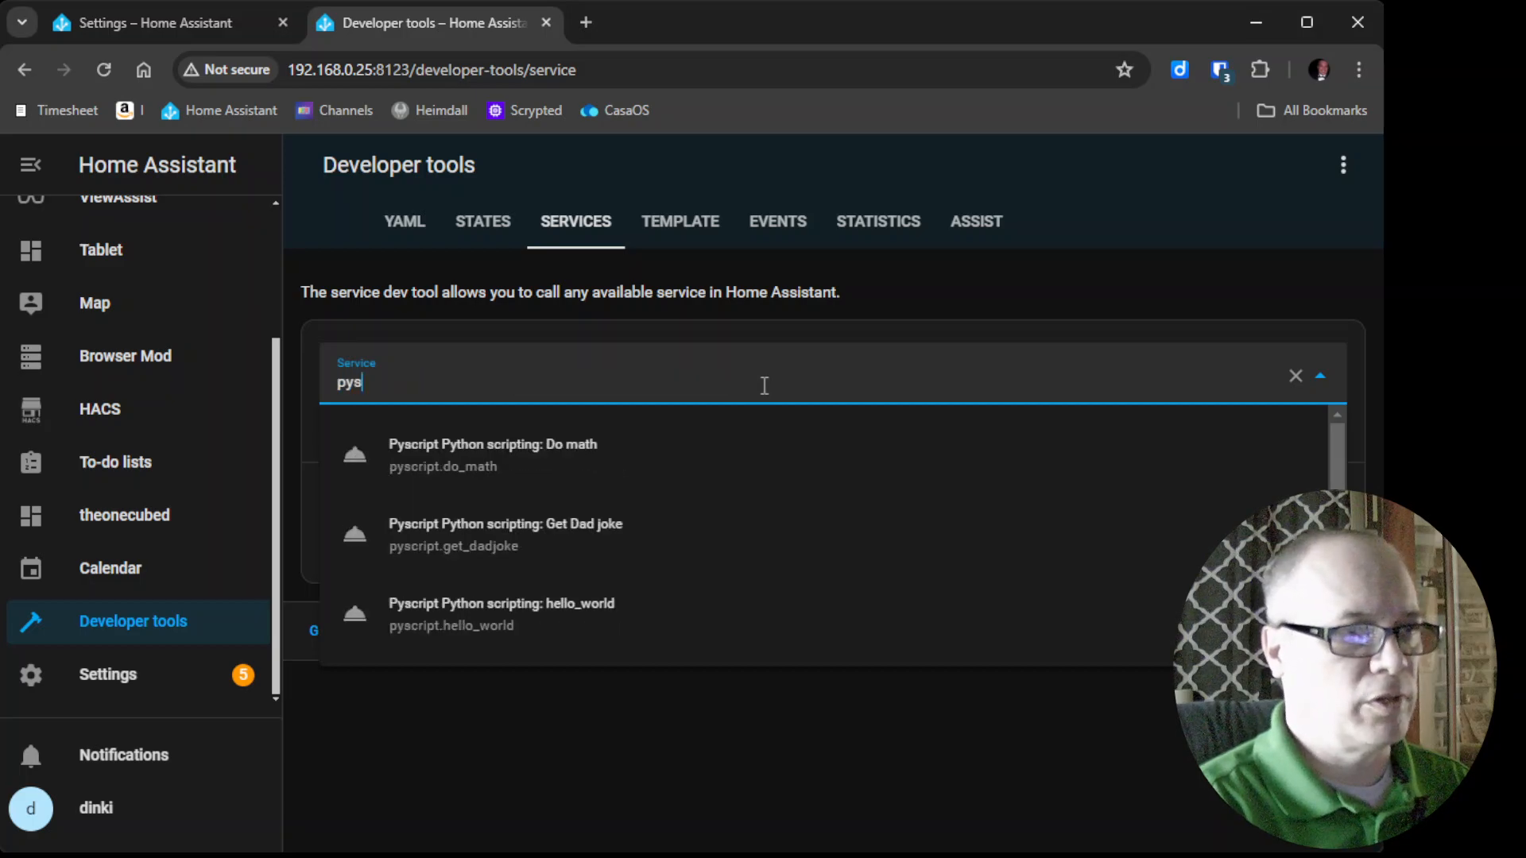
text(c)
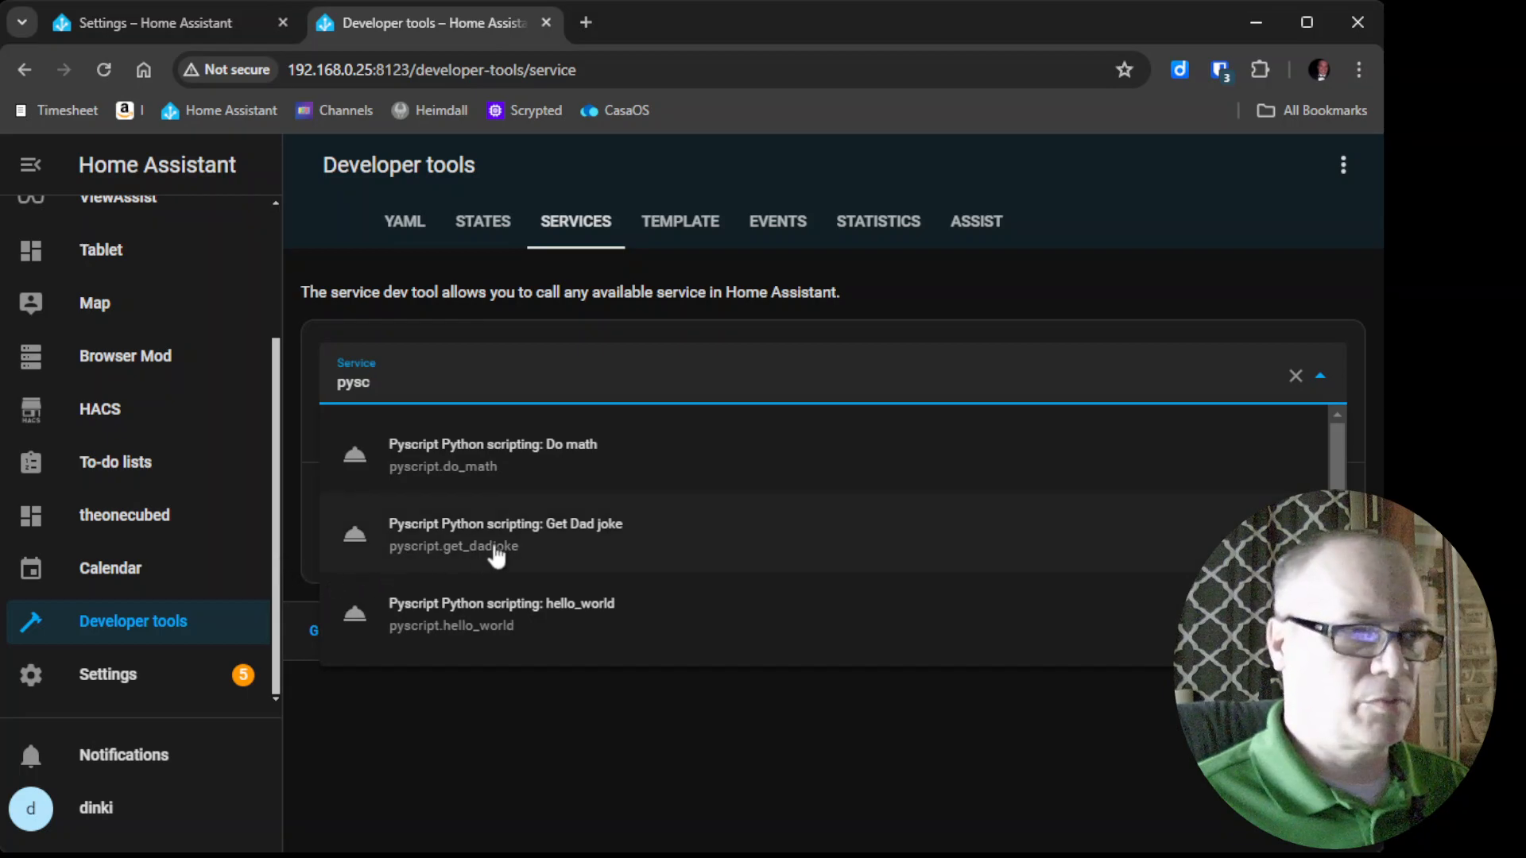
click(506, 534)
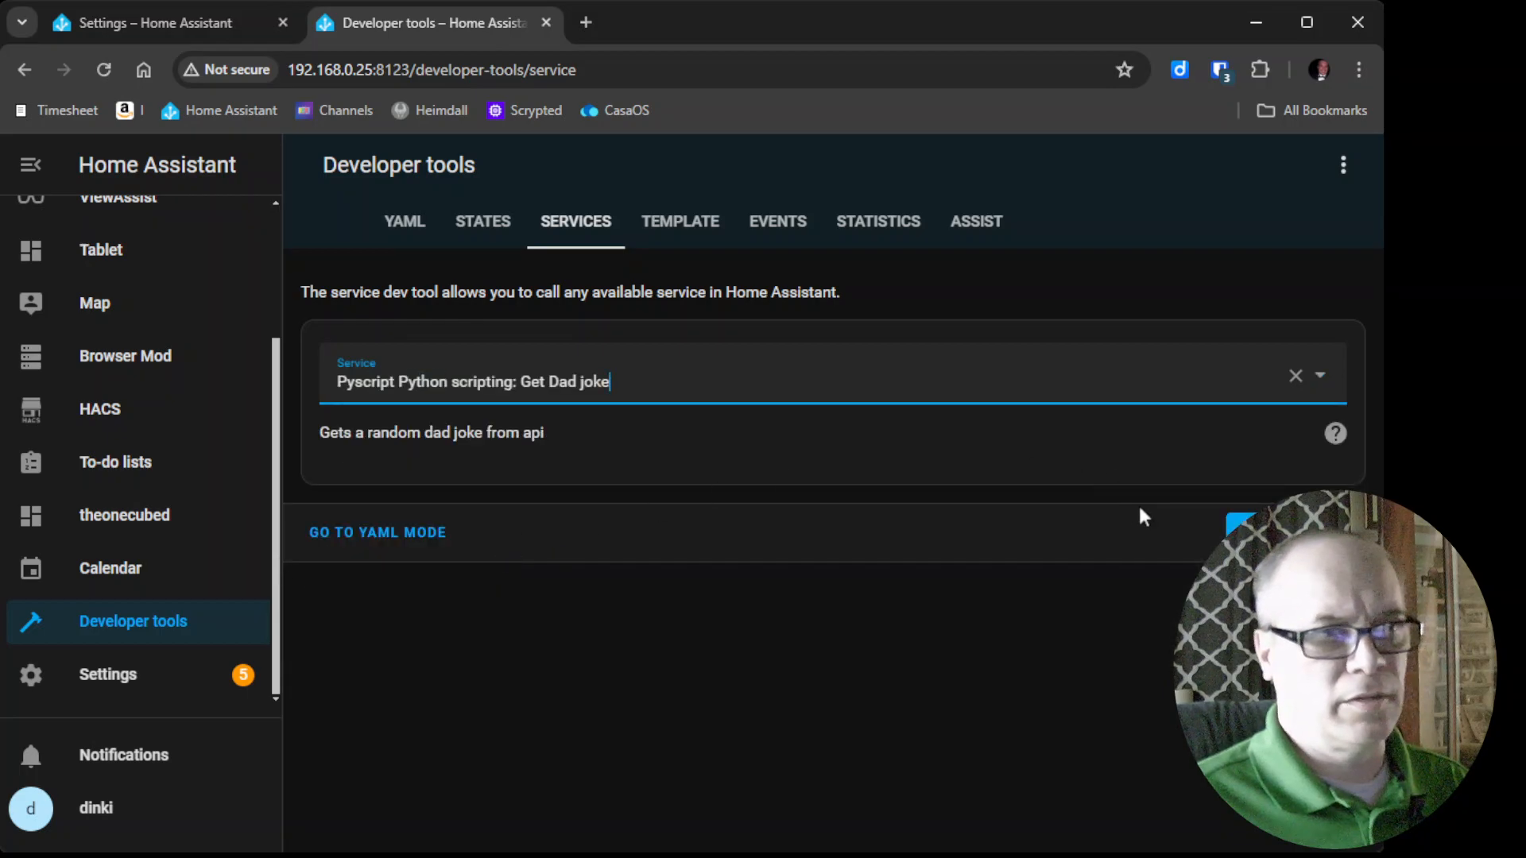
mouse_move(1143, 517)
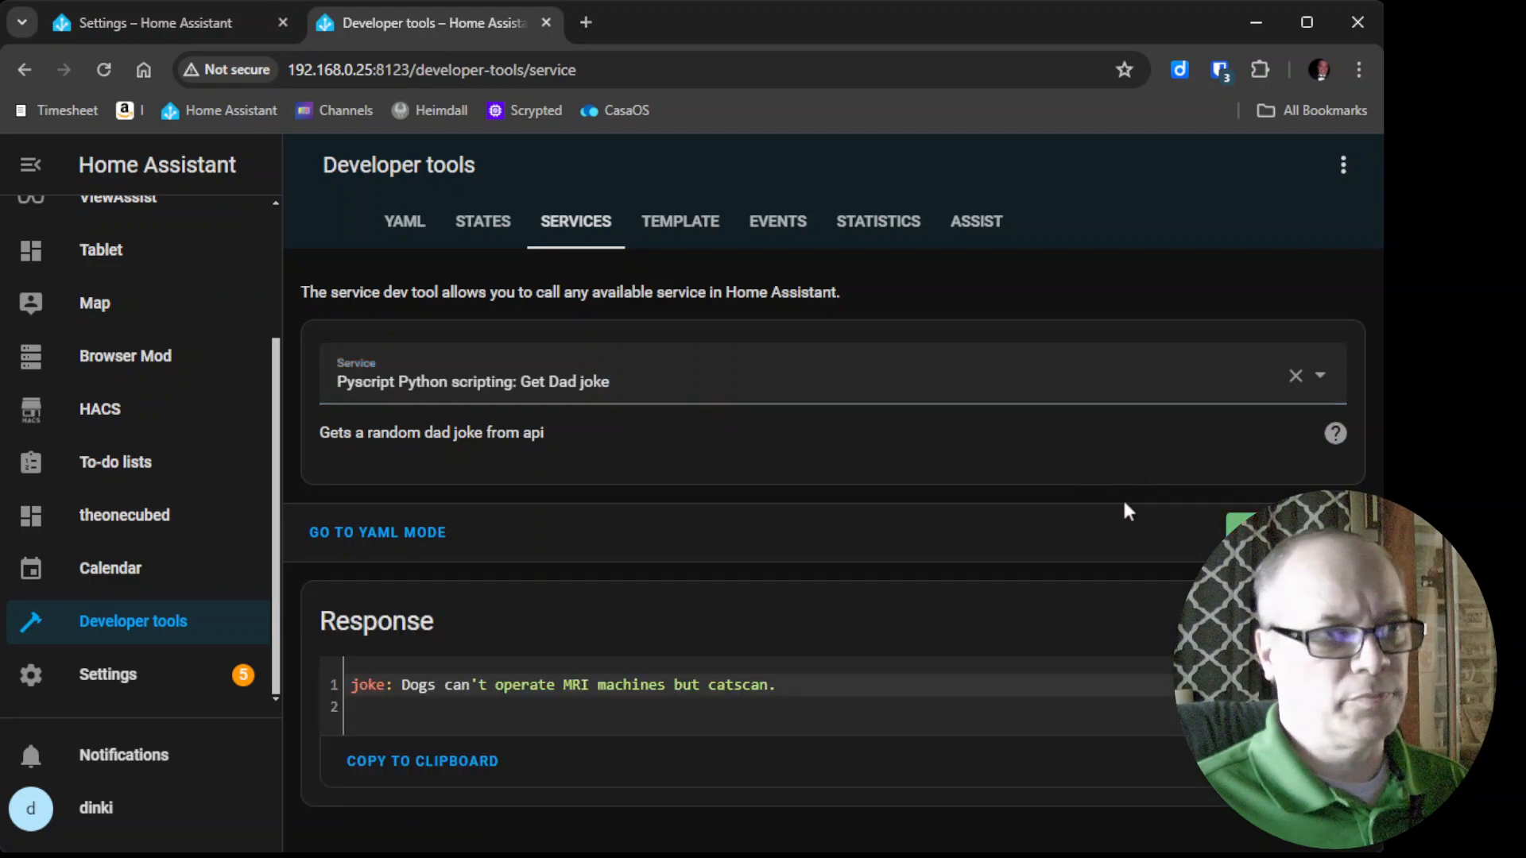
mouse_move(399, 730)
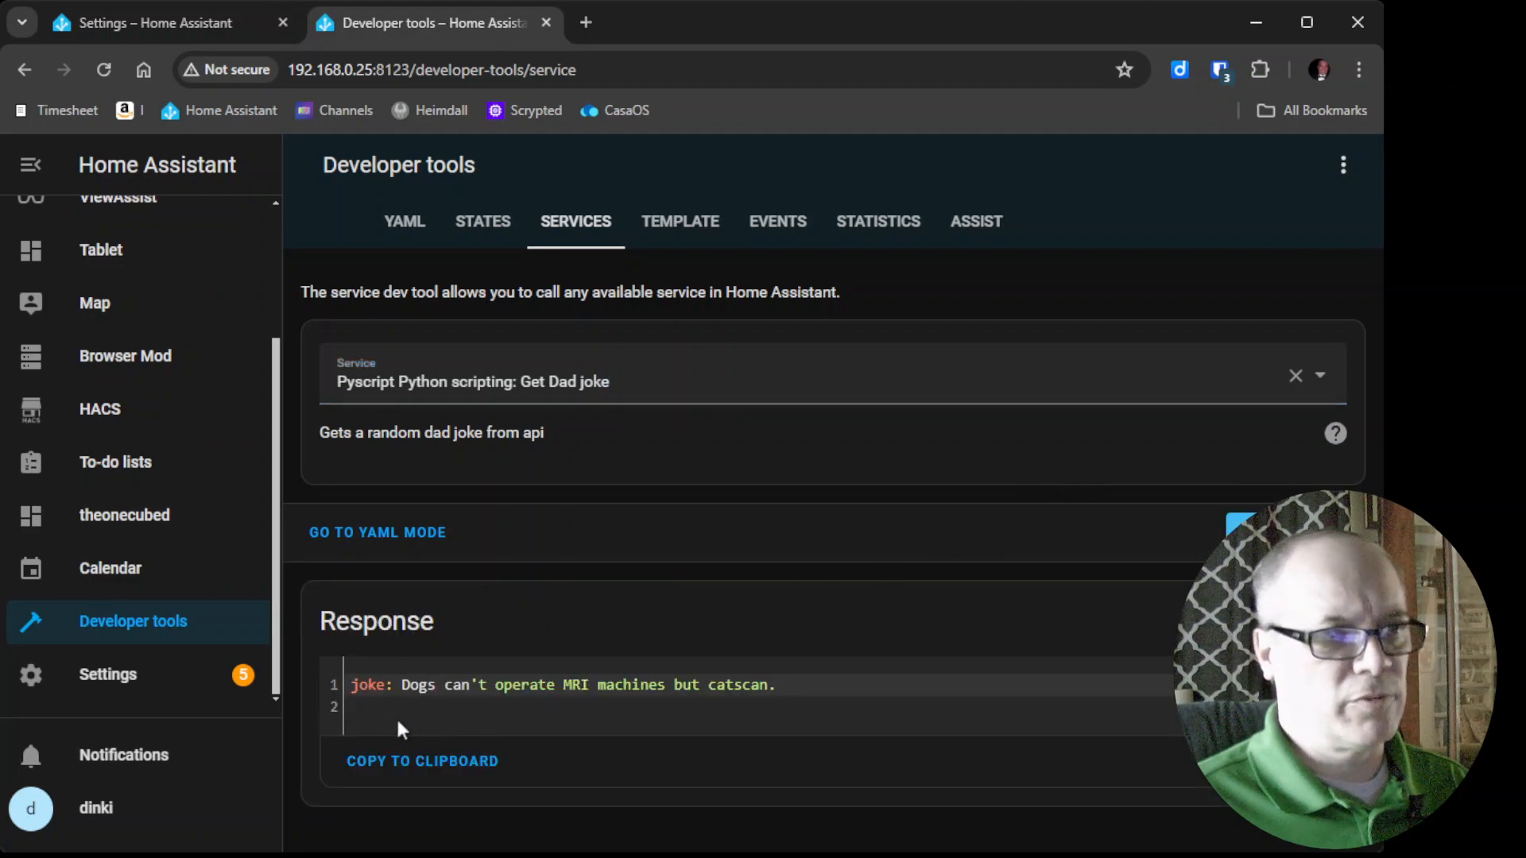
mouse_move(390, 728)
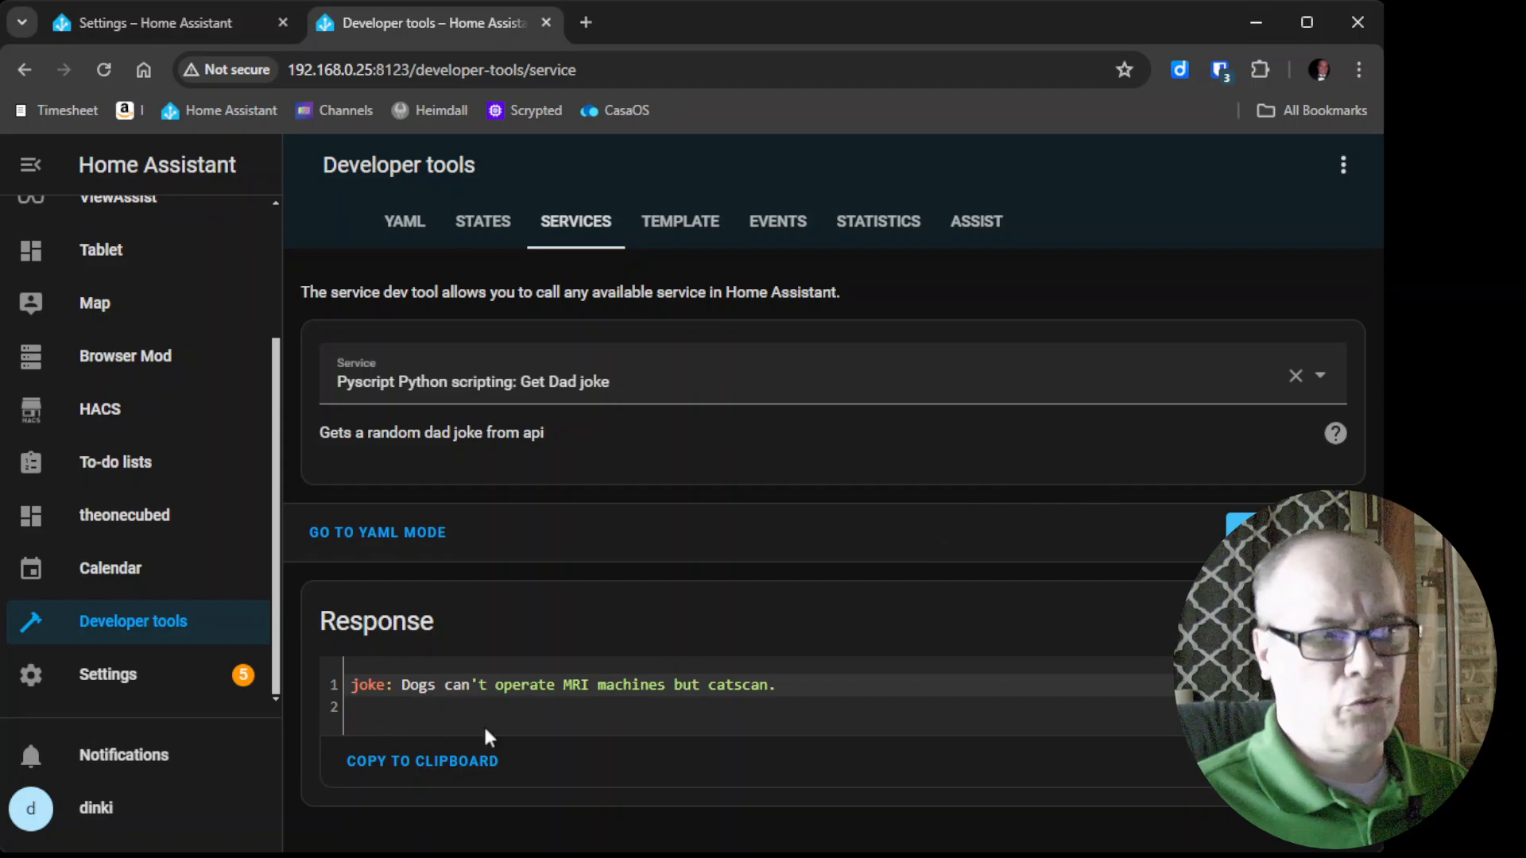
mouse_move(462, 735)
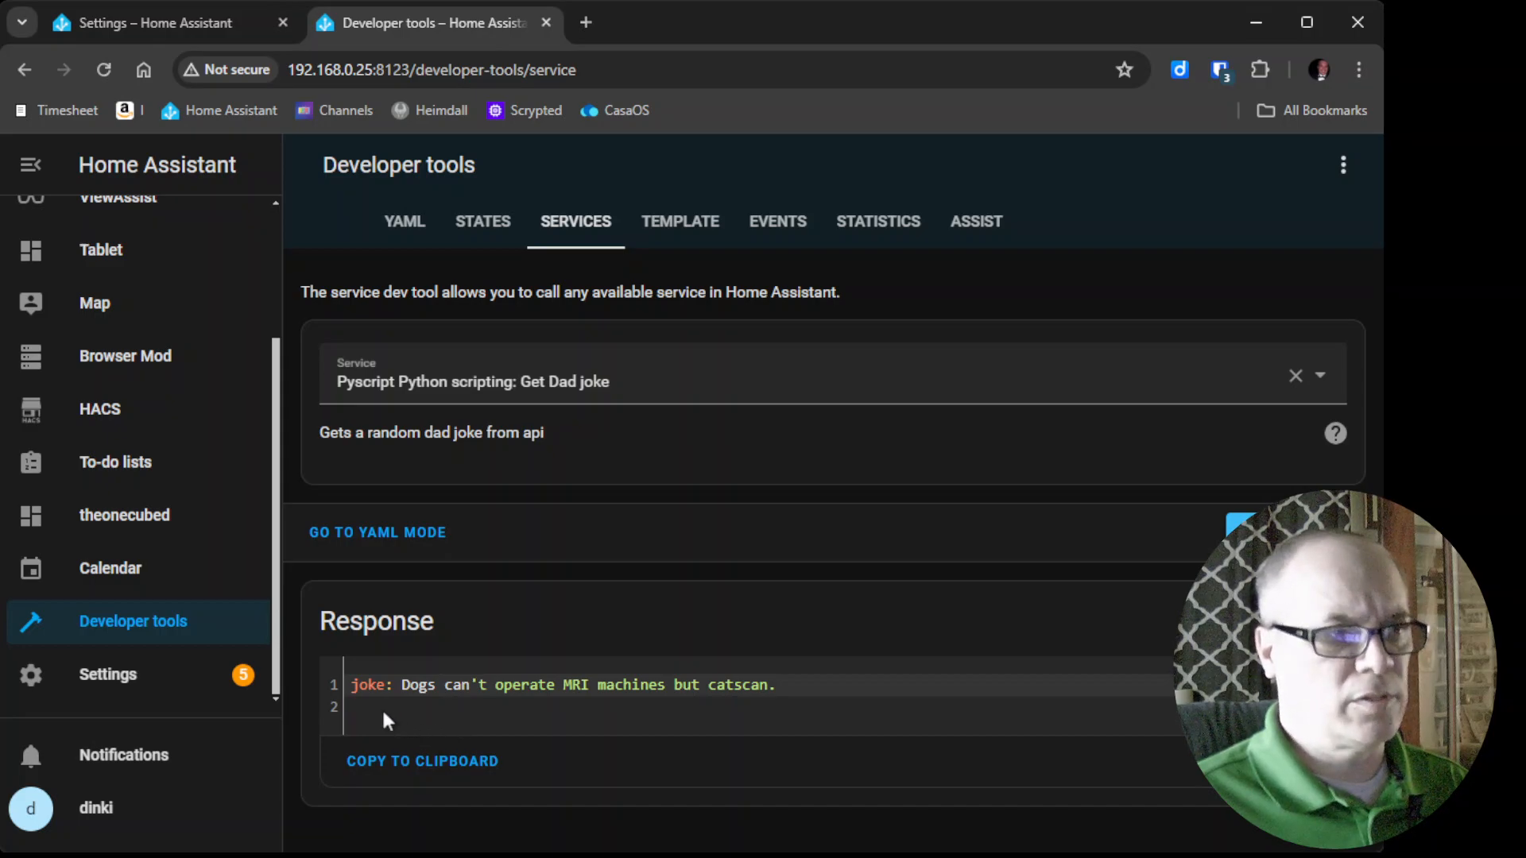
mouse_move(463, 667)
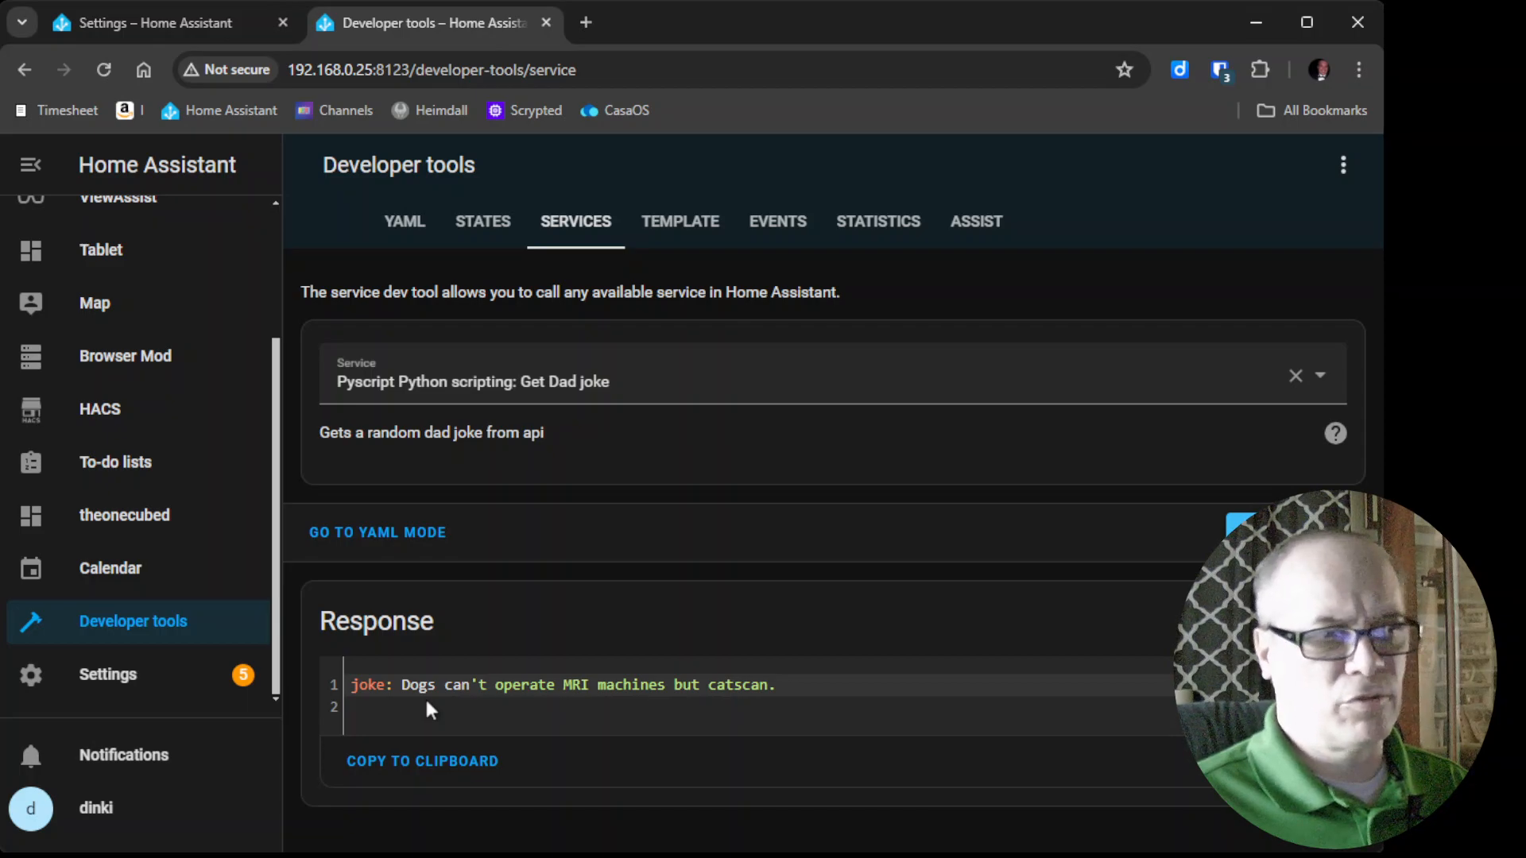
mouse_move(435, 712)
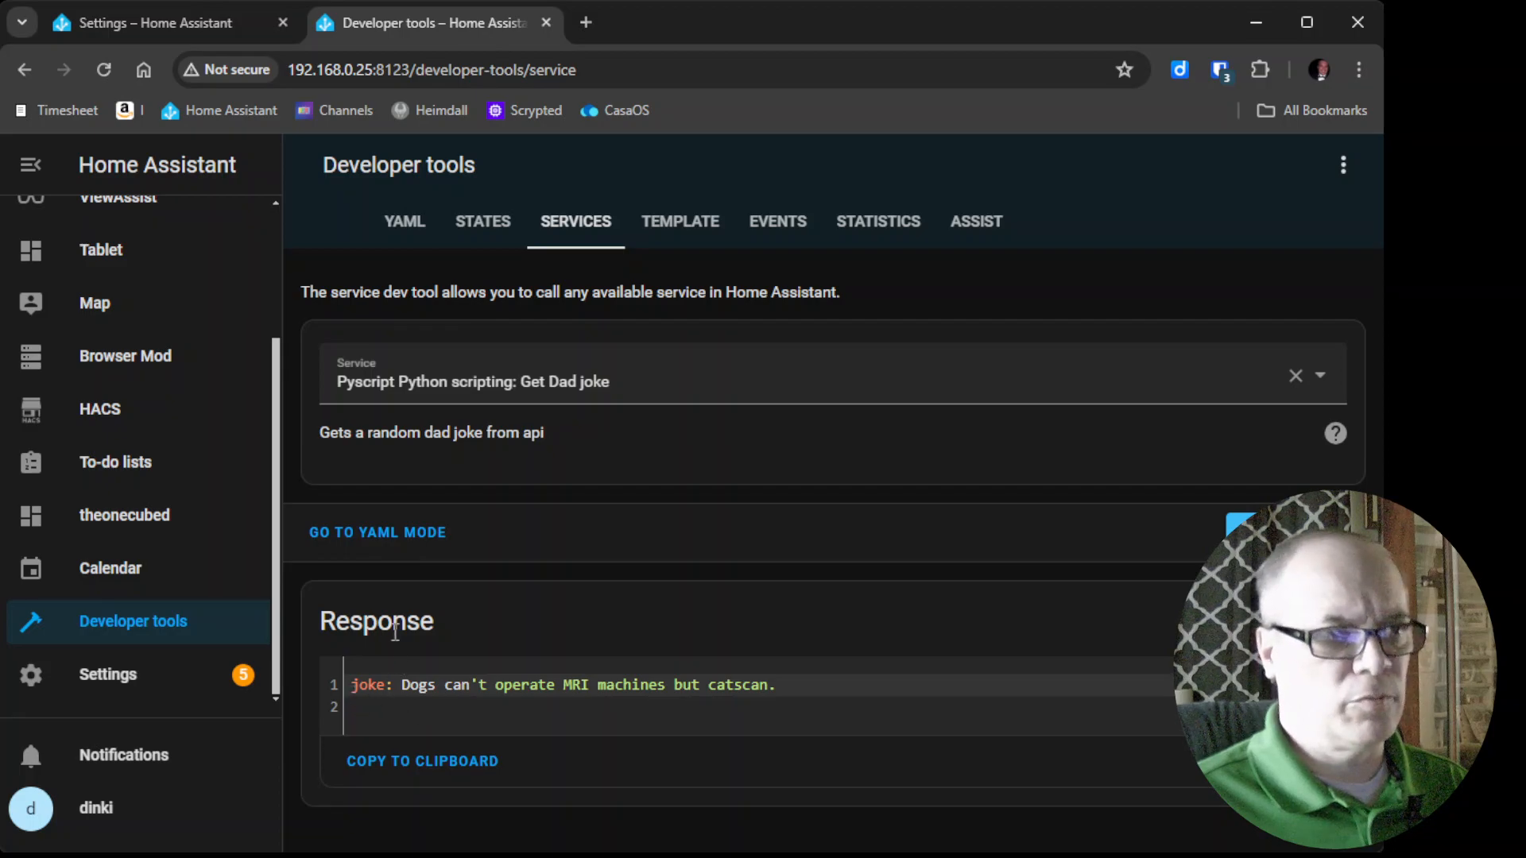
mouse_move(477, 724)
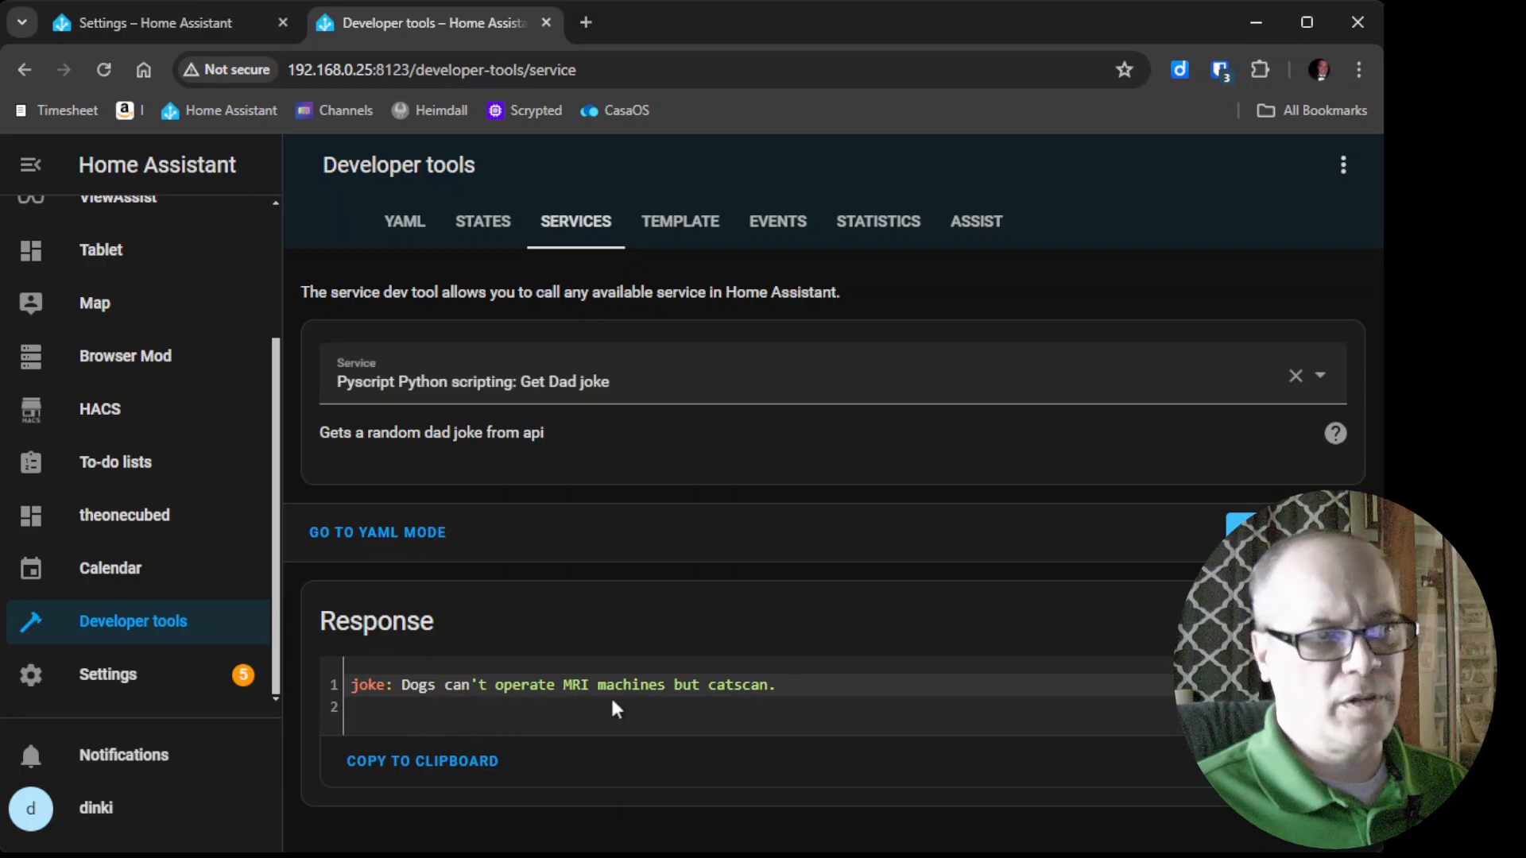
mouse_move(826, 703)
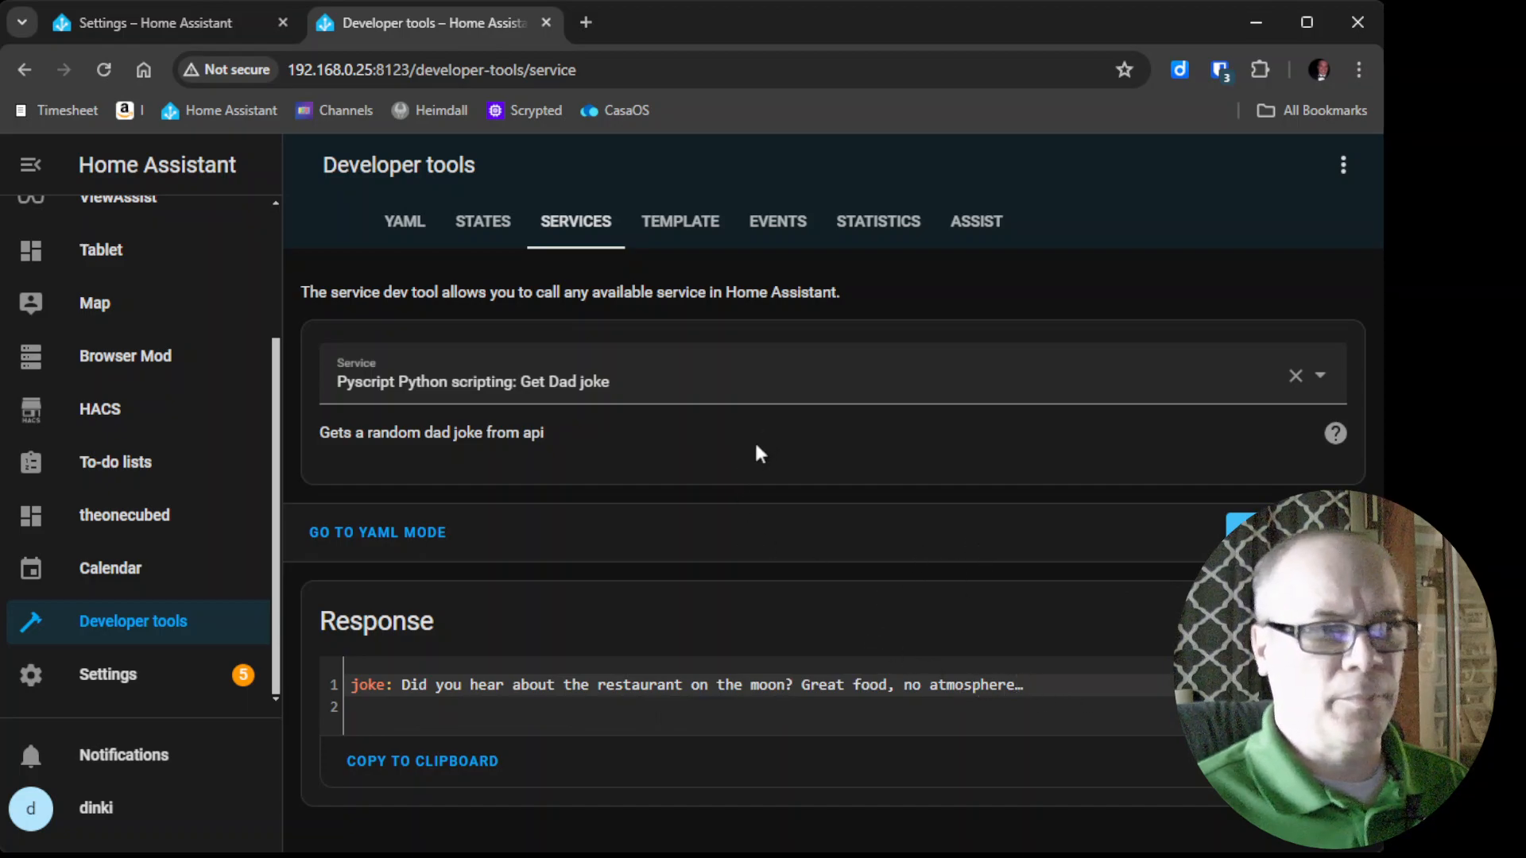
mouse_move(1321, 389)
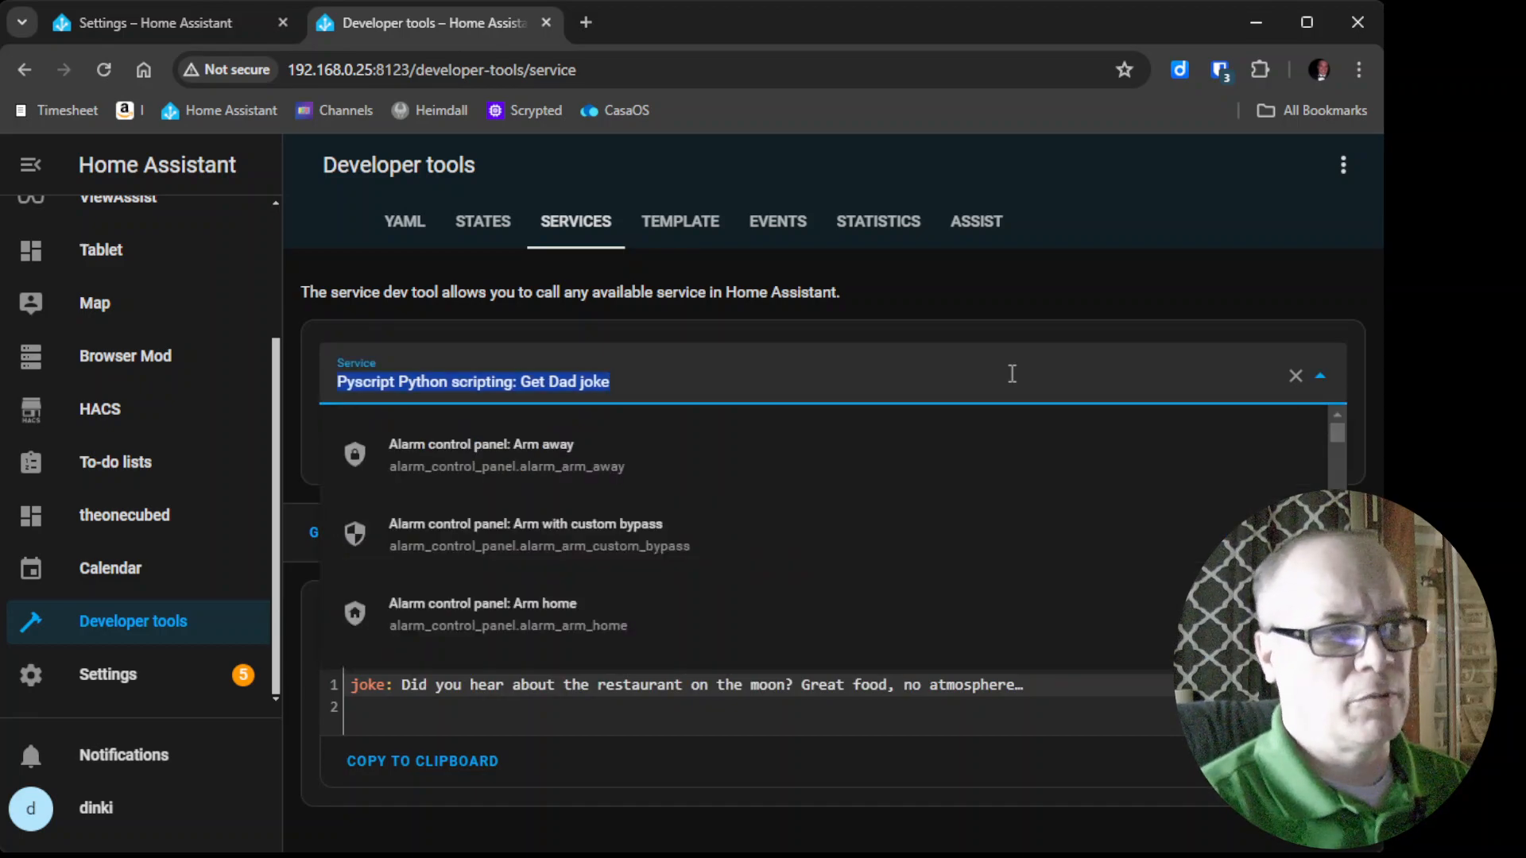
- Choose View Assist Search Wikipedia and enter 'the great wall of china' as searchterm
text(wiki)
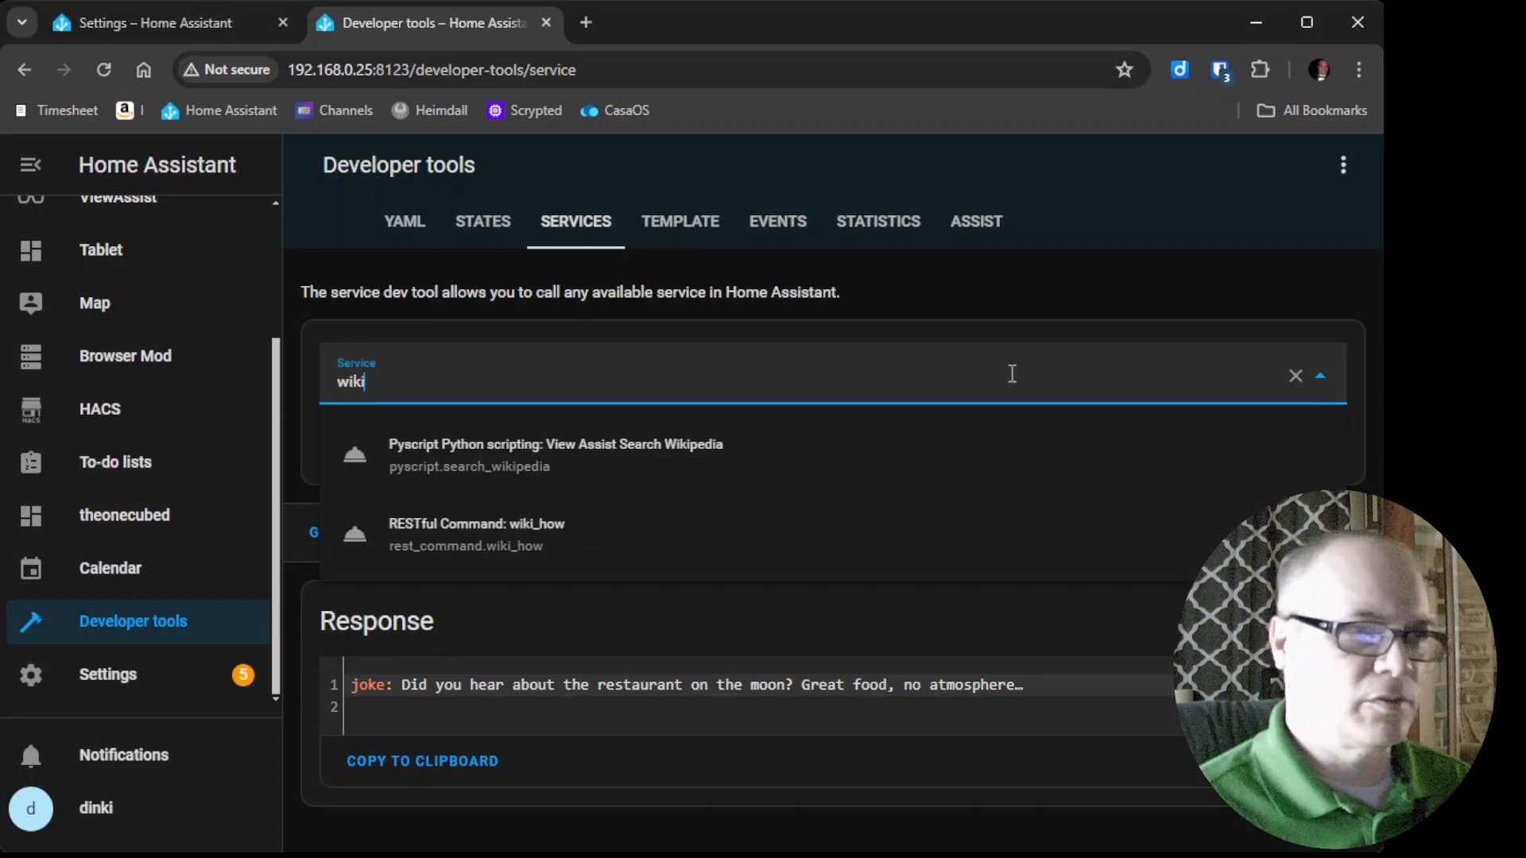
mouse_move(665, 465)
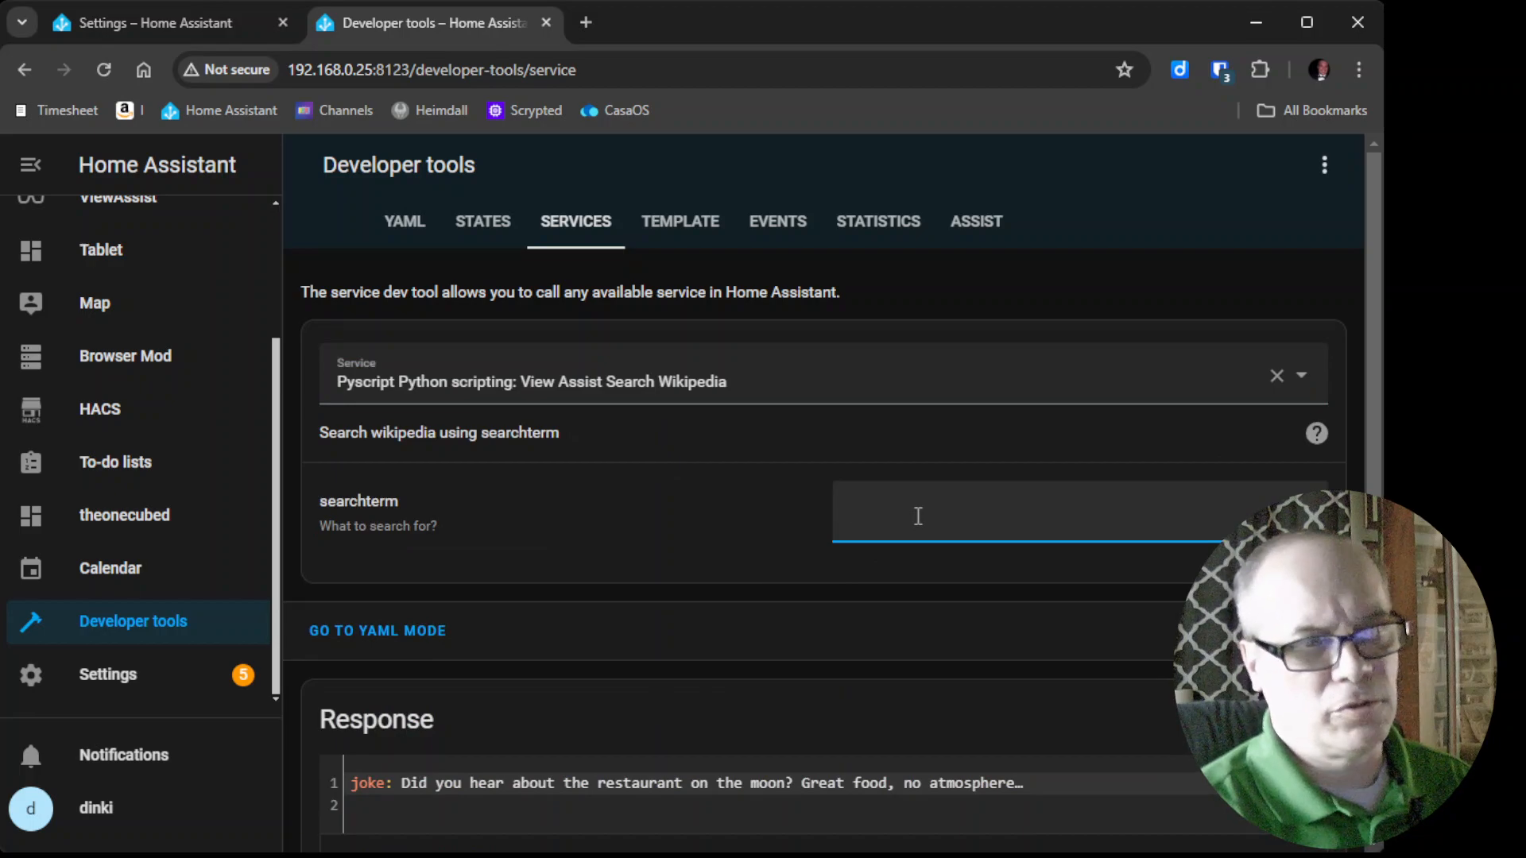
text(the great wall of china)
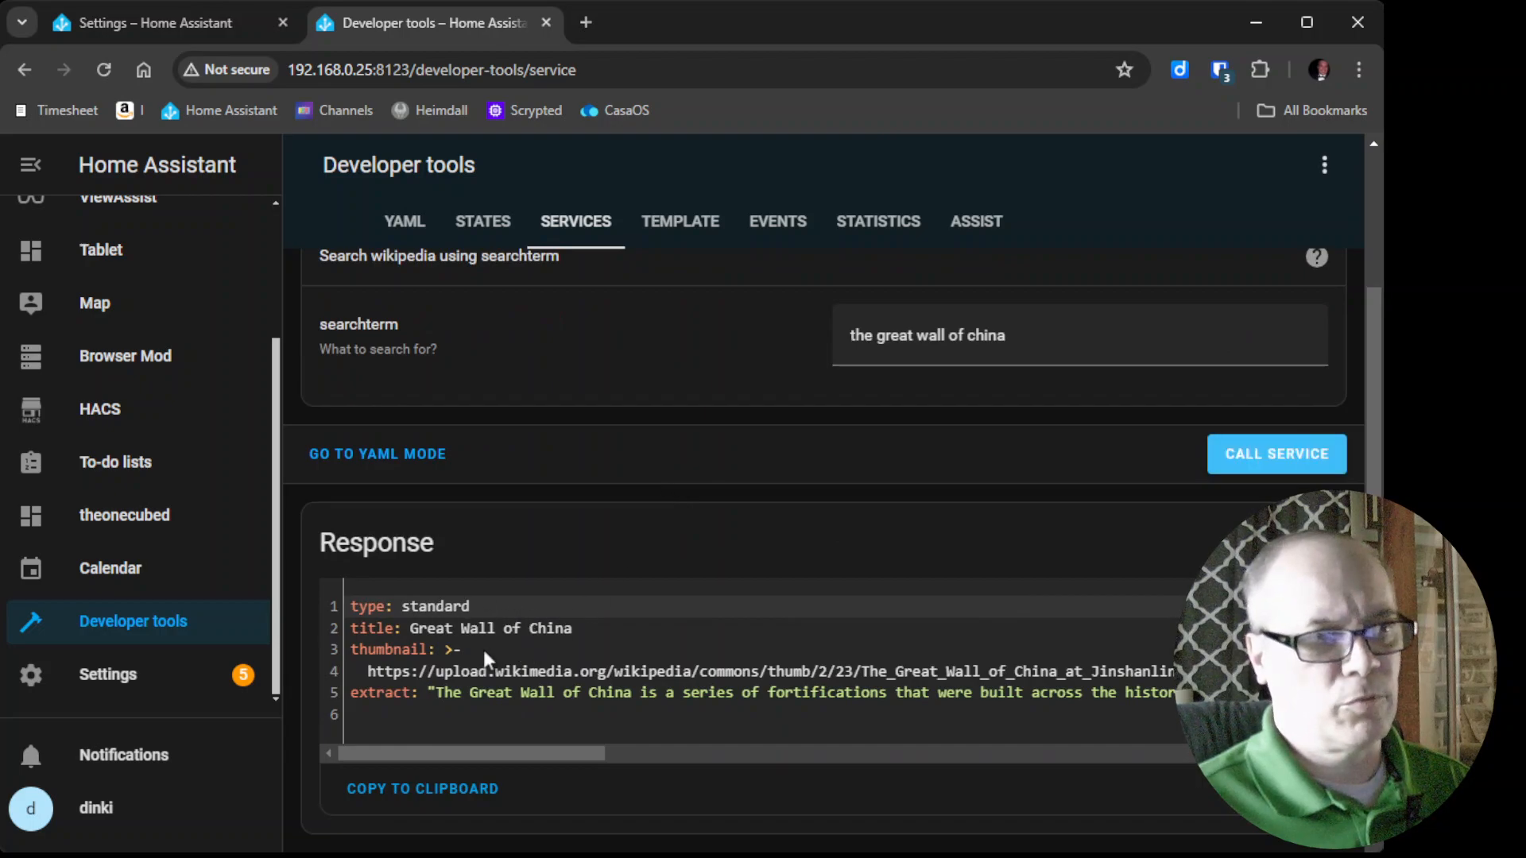
mouse_move(526, 655)
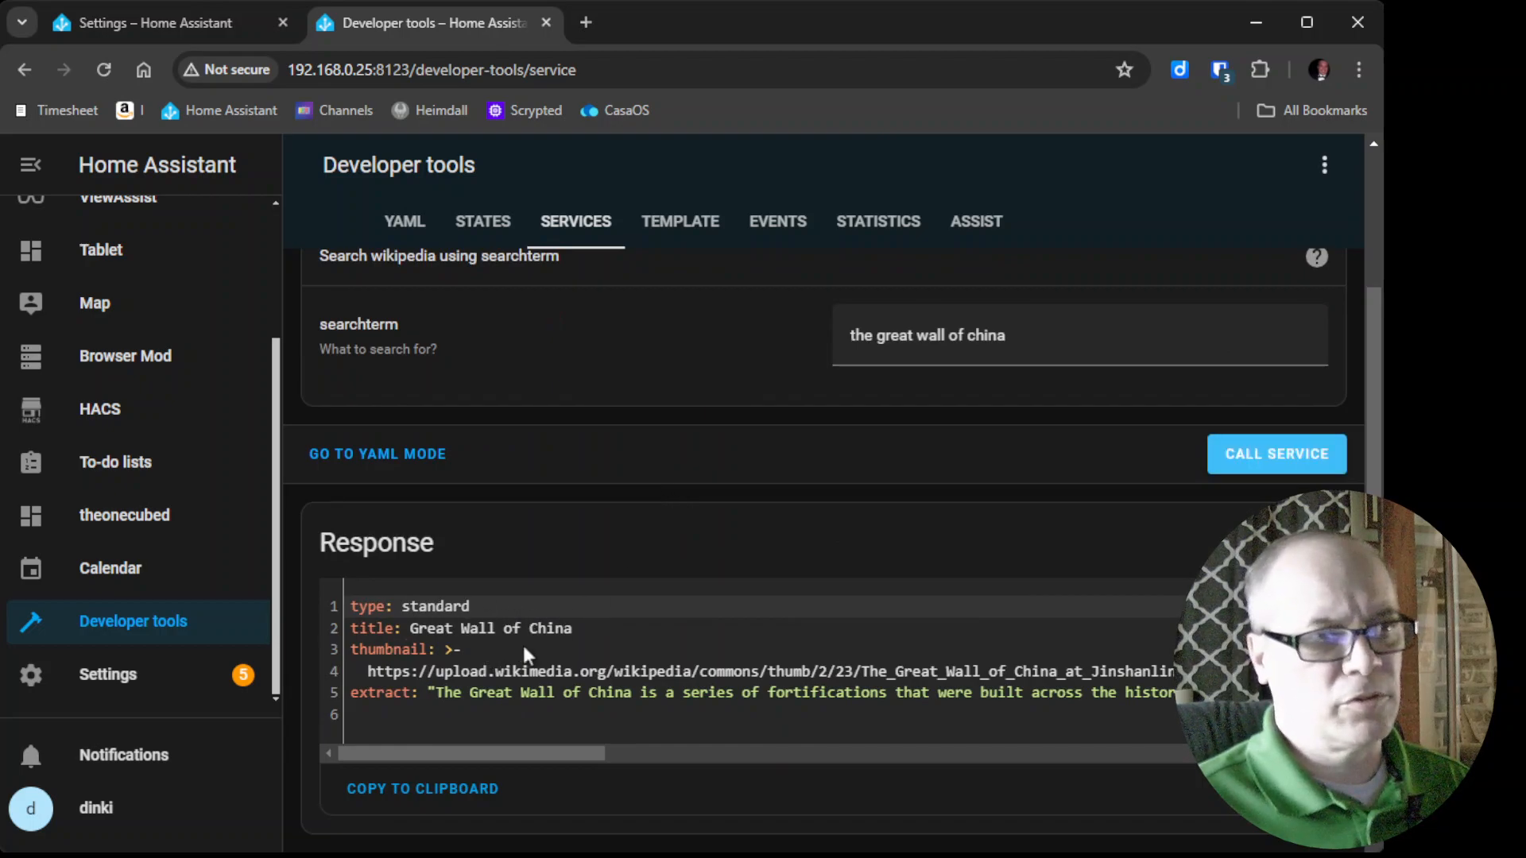
mouse_move(793, 666)
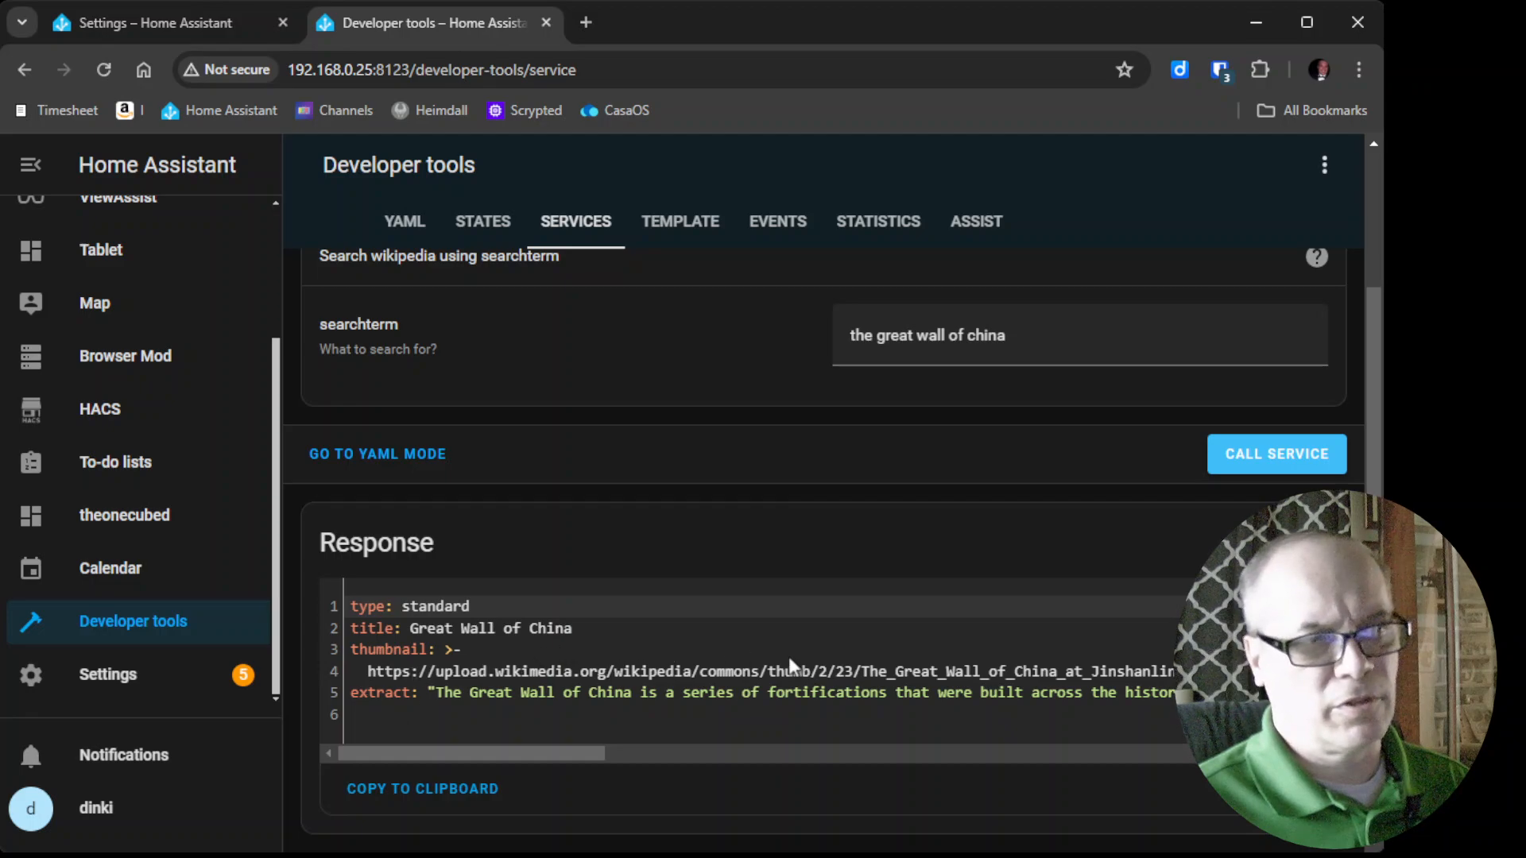